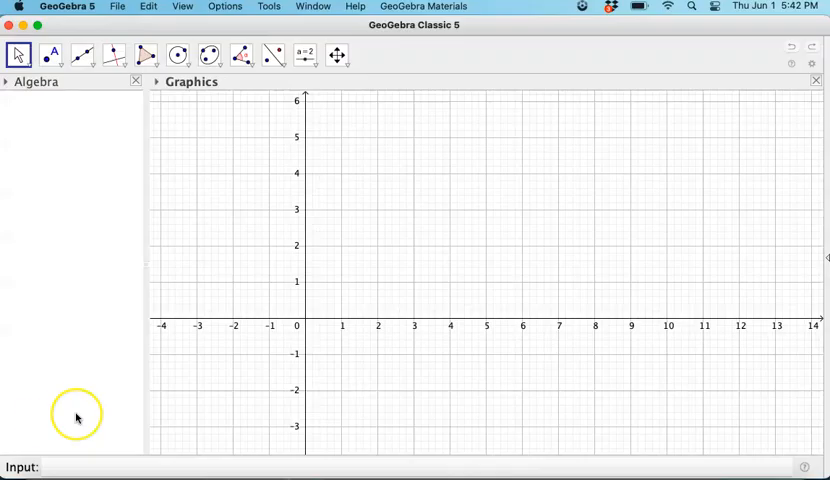
pyautogui.moveTo(50, 104)
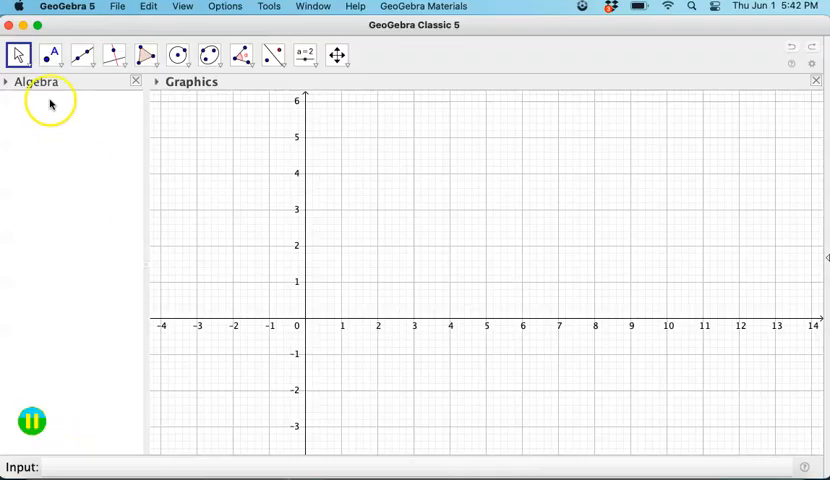
# Step: Add the Spreadsheet view from the View menu so it sits beside the graphics
pyautogui.click(180, 8)
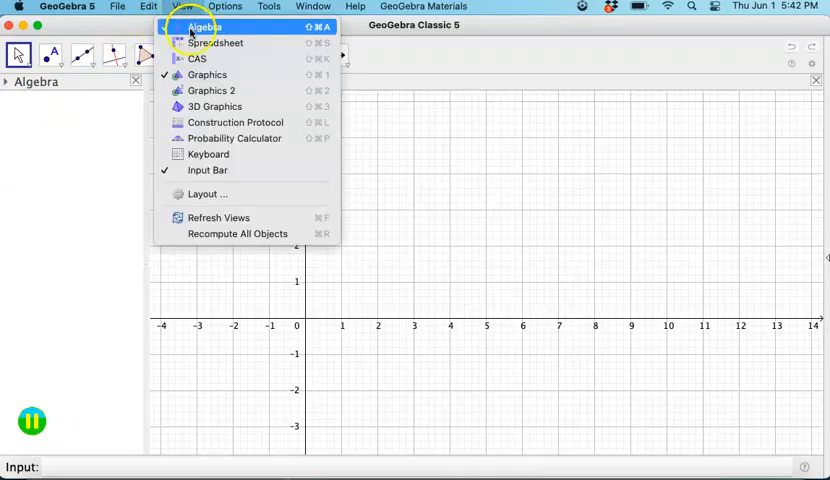
pyautogui.click(216, 42)
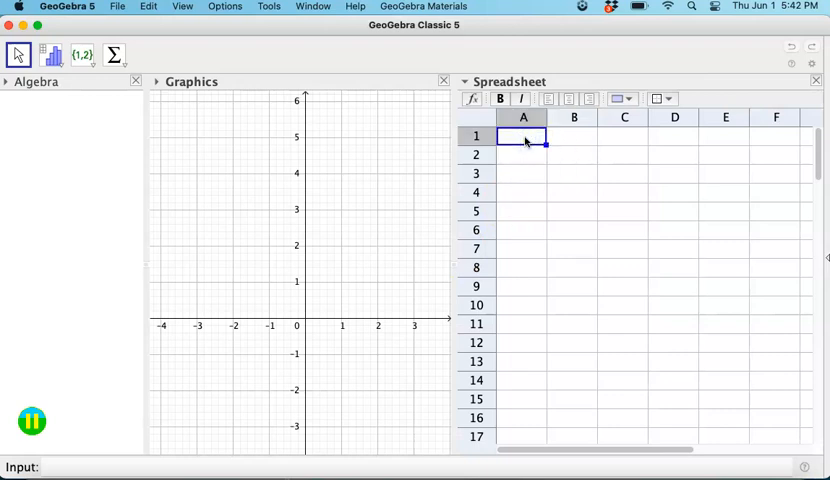
# Step: Enter the column headers t in A1, T in B1 and dT/dt in C1
pyautogui.write('t')
pyautogui.click(622, 136)
pyautogui.write('d')
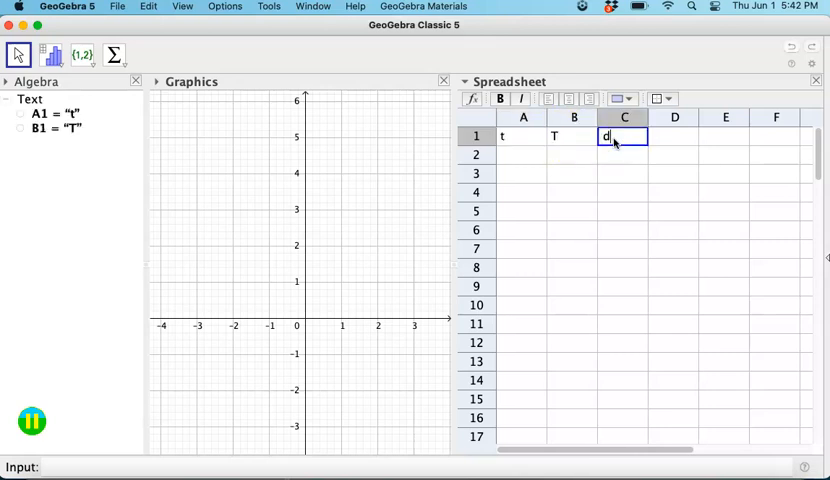
pyautogui.write('T/dt')
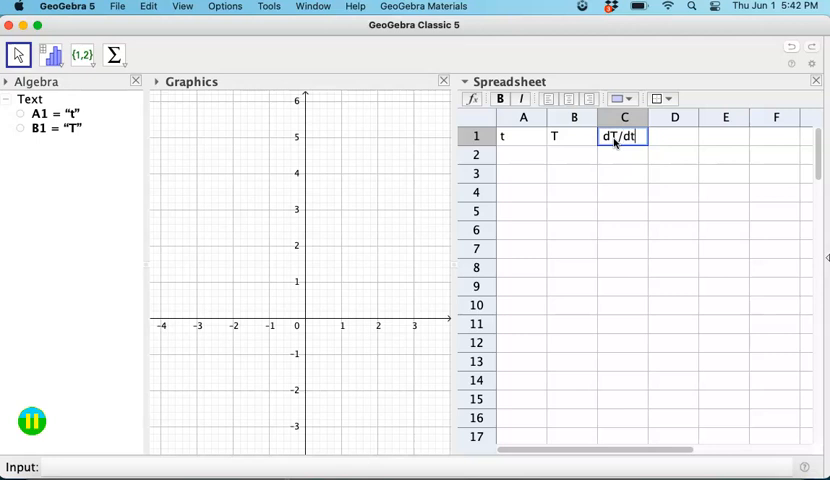
pyautogui.press('Return')
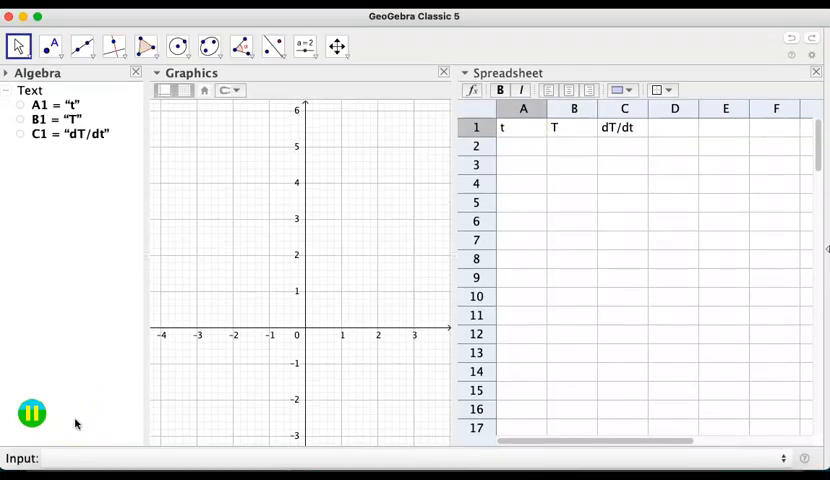
pyautogui.moveTo(76, 446)
pyautogui.write('s')
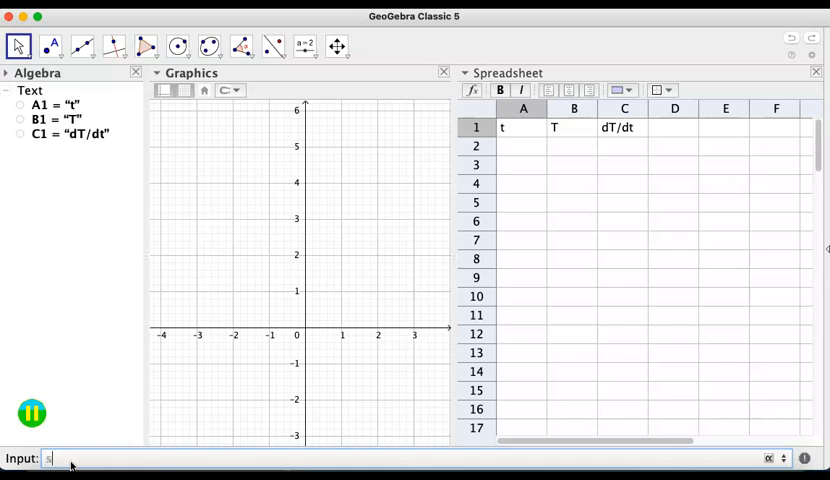
# Step: Build SolveODE(50-y, (0,100)) in the Input bar using the point-on-f suggestion
pyautogui.write('olve')
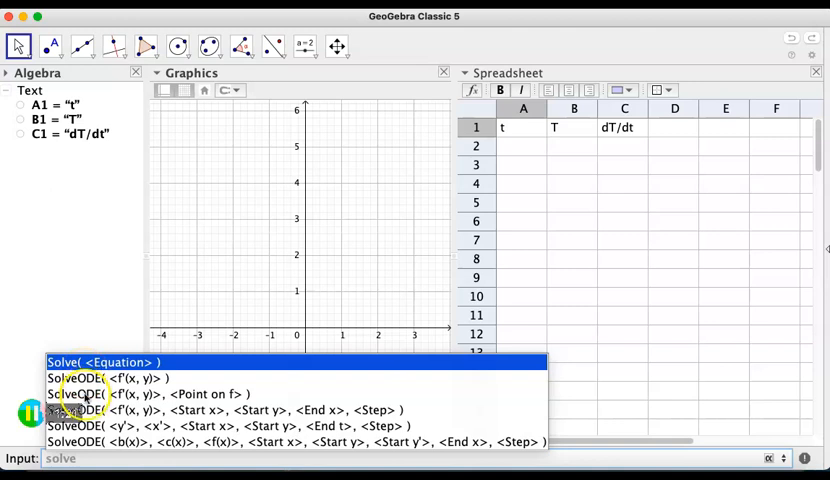
pyautogui.click(150, 392)
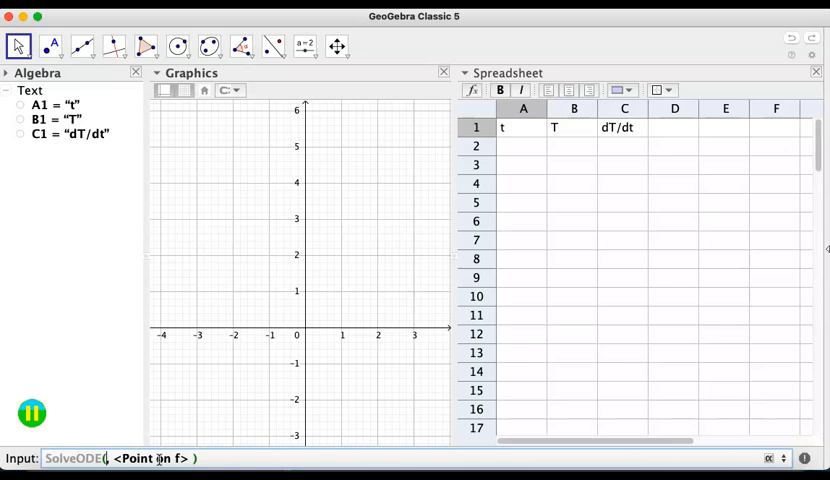
pyautogui.write('50-y, (0,100))')
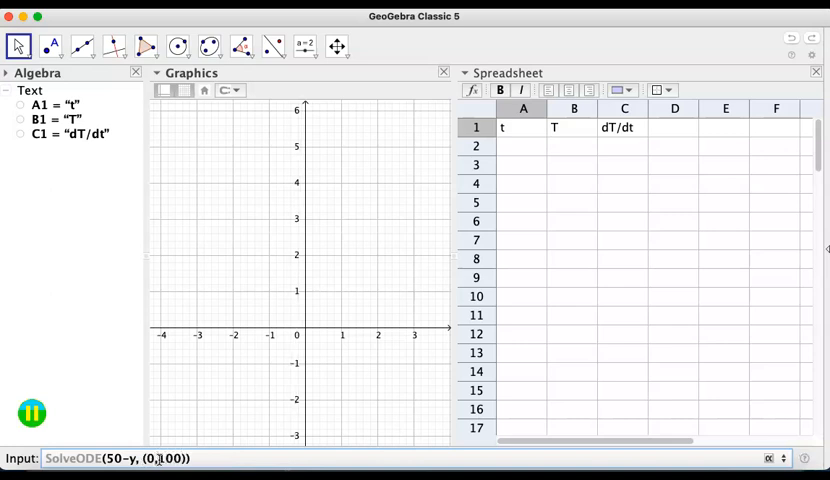
# Step: Create f: y = 50e^(−x) + 50 and zoom out so the decay from 100 to 50 shows
pyautogui.press('Return')
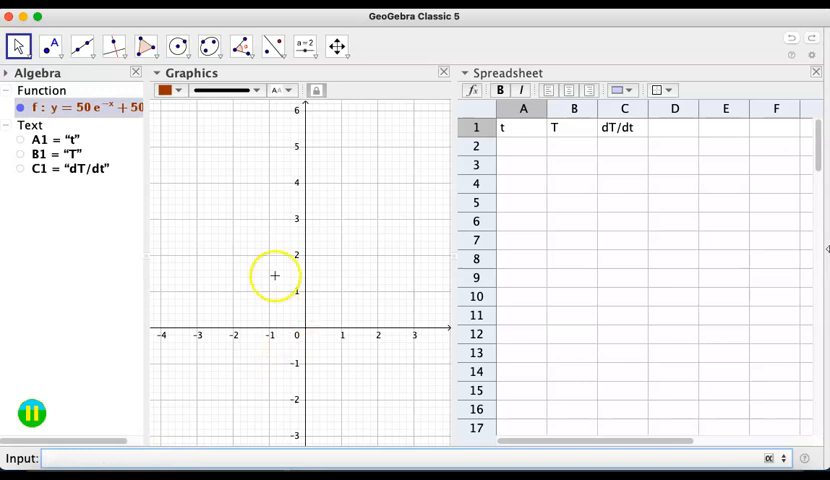
pyautogui.moveTo(138, 248)
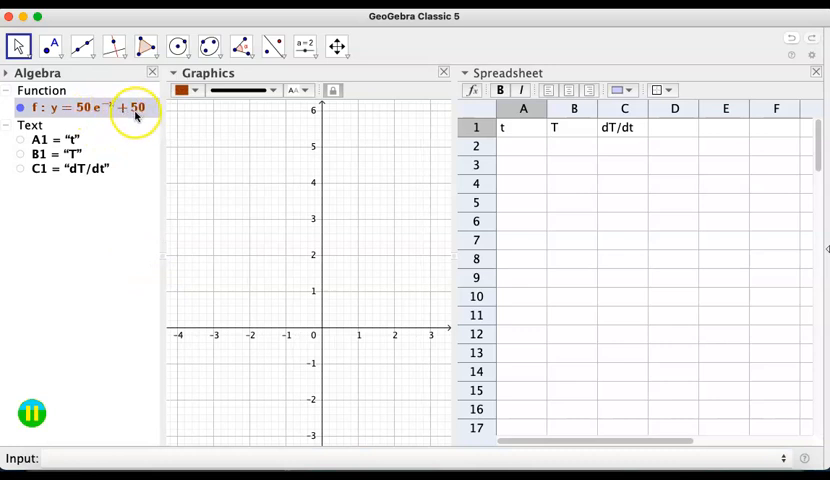
pyautogui.moveTo(130, 108)
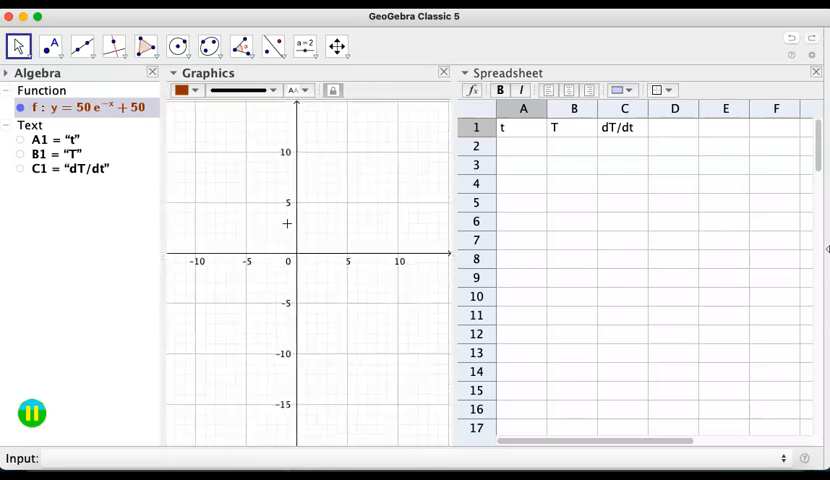
pyautogui.scroll(-3)
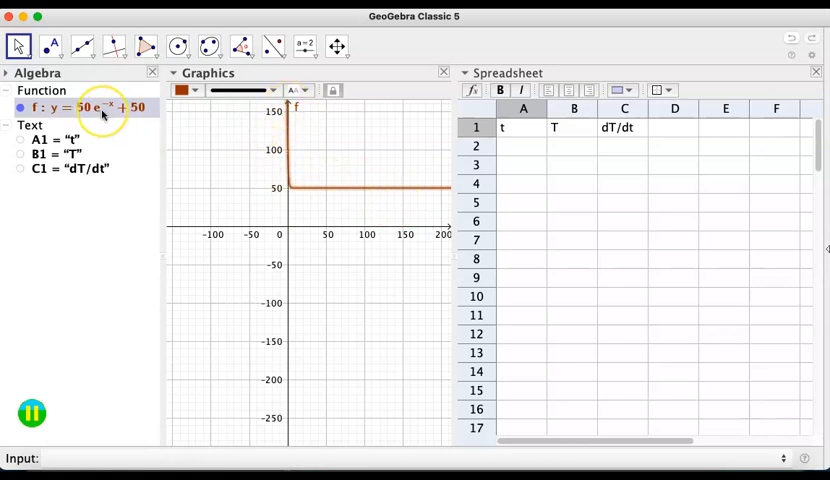
pyautogui.moveTo(100, 108)
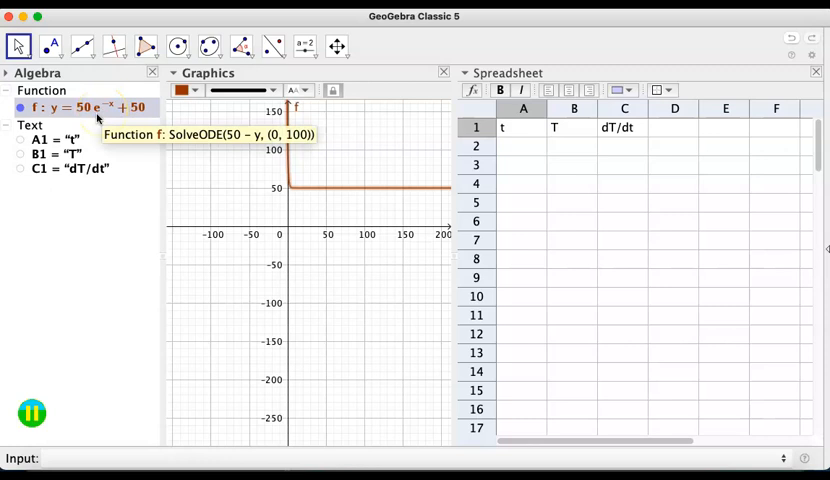
pyautogui.click(522, 146)
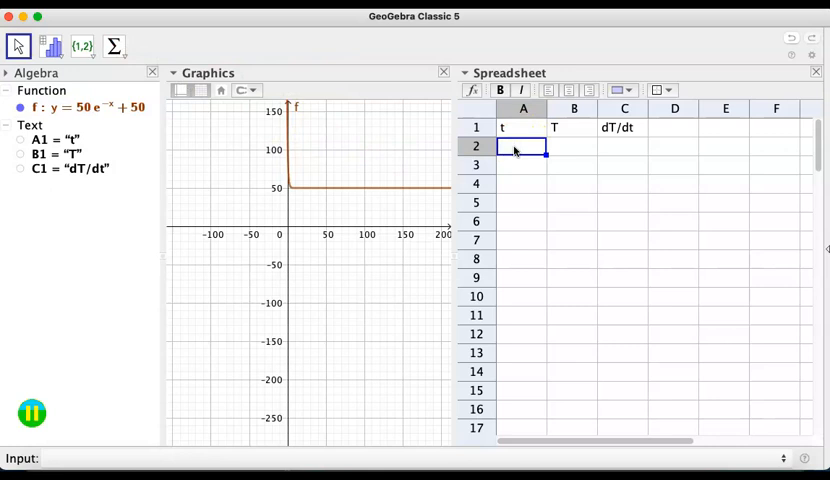
# Step: Put step size 0.1 in E1 and the label dT/dt=50-T in E2, then move to A2
pyautogui.click(724, 128)
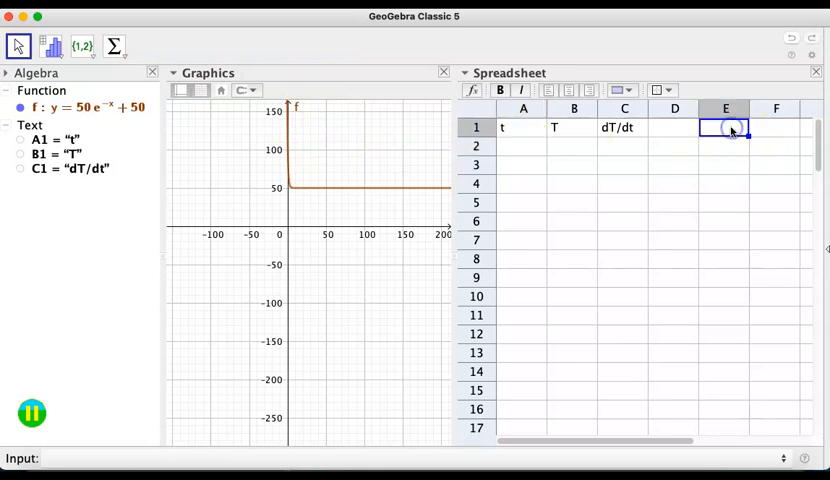
pyautogui.write('0')
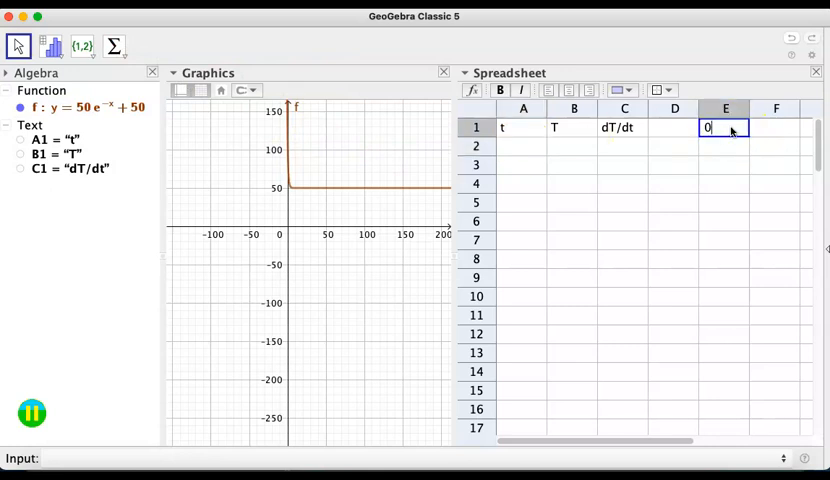
pyautogui.press('Return')
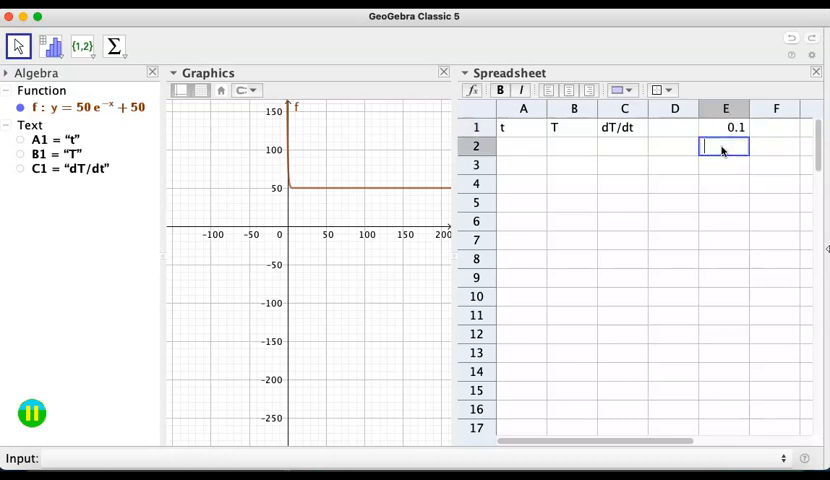
pyautogui.write('dT')
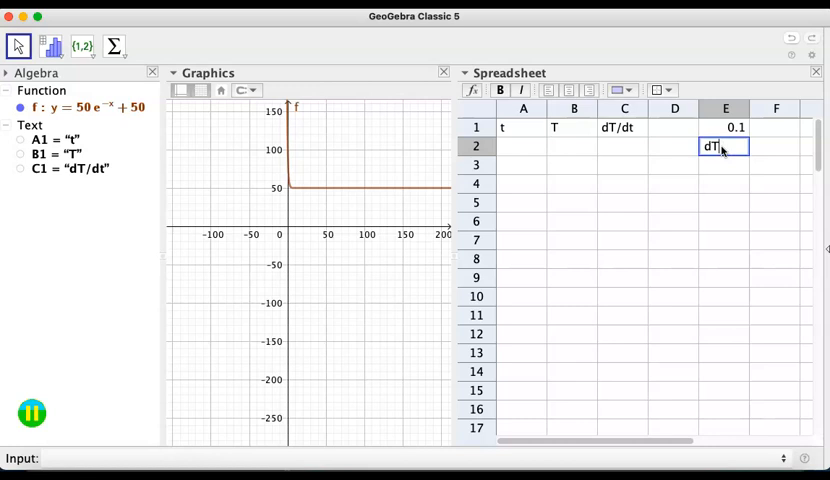
pyautogui.write('/dt=')
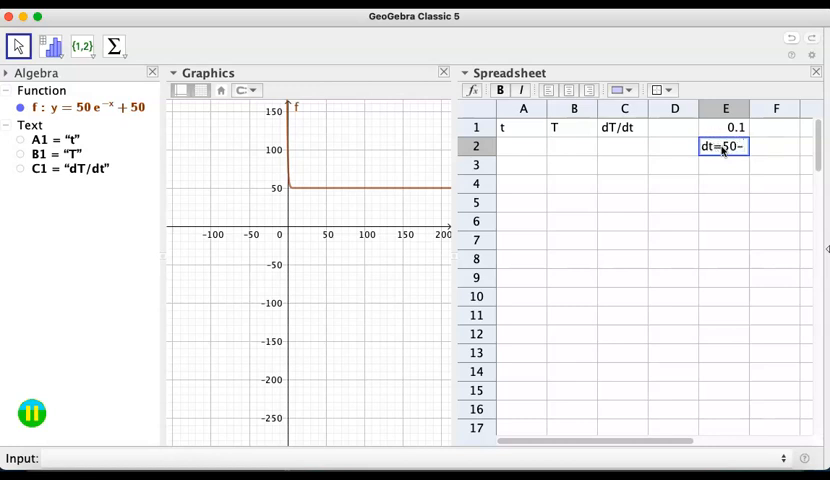
pyautogui.press('Return')
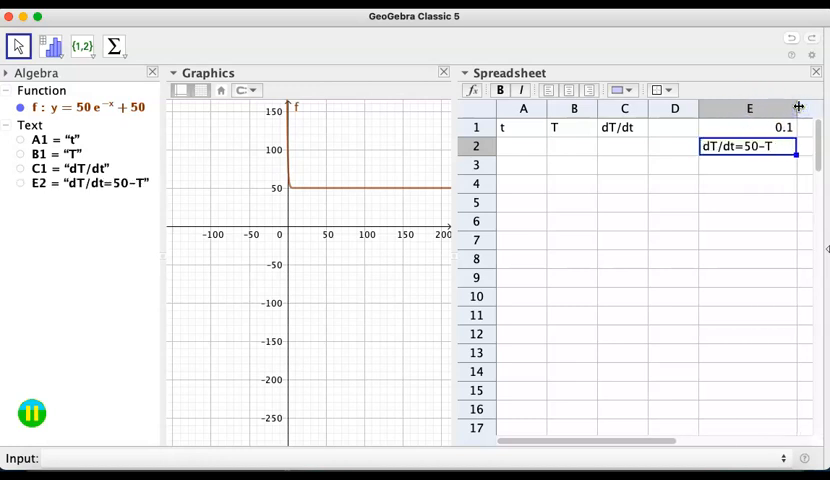
pyautogui.click(524, 146)
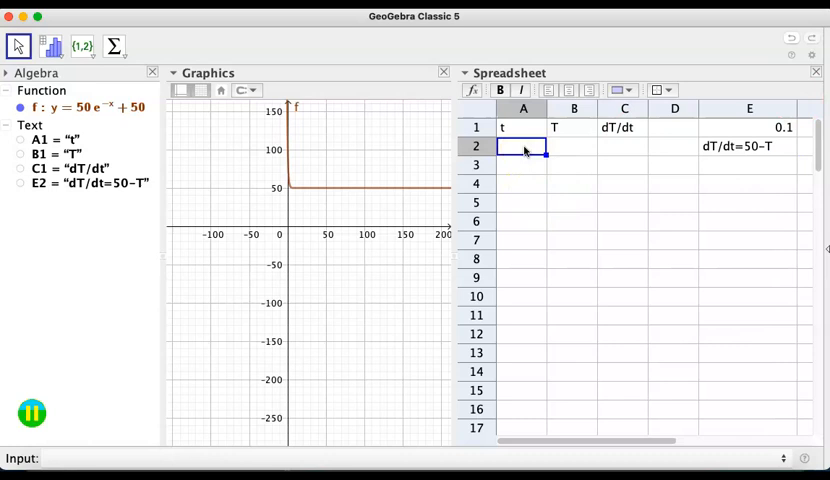
# Step: Fill row 2 with t = 0 in A2, T = 100 in B2 and slope =50-B2 in C2
pyautogui.write('0')
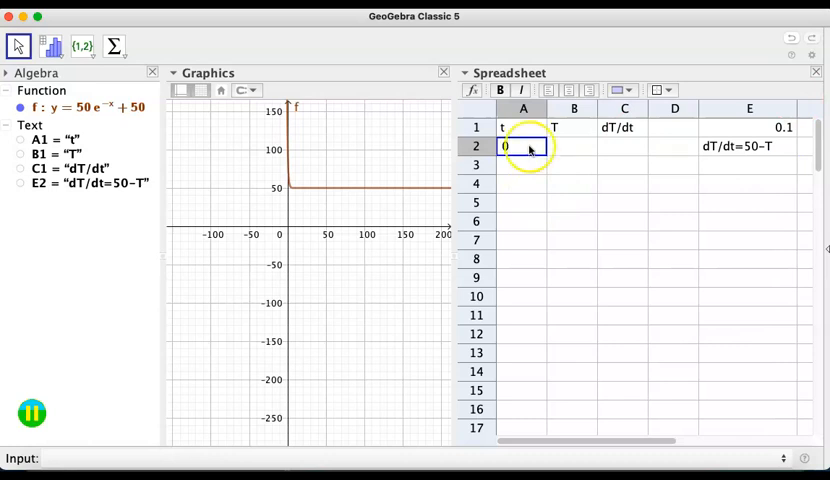
pyautogui.click(572, 146)
pyautogui.write('100')
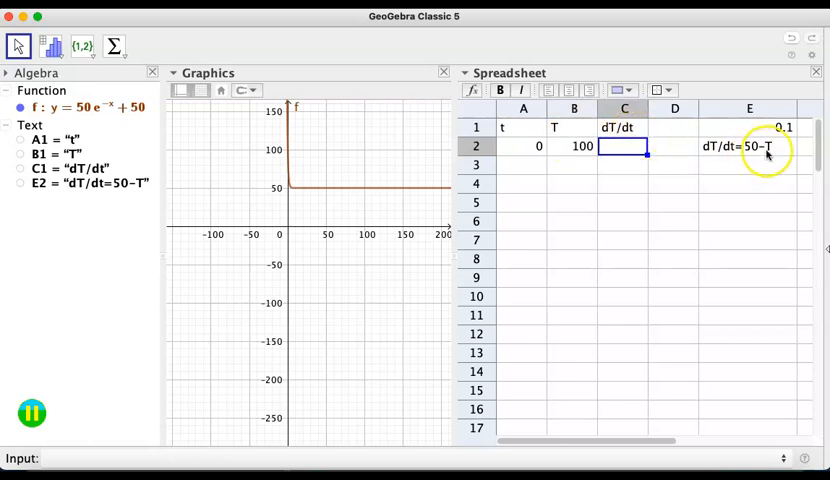
pyautogui.write('-50')
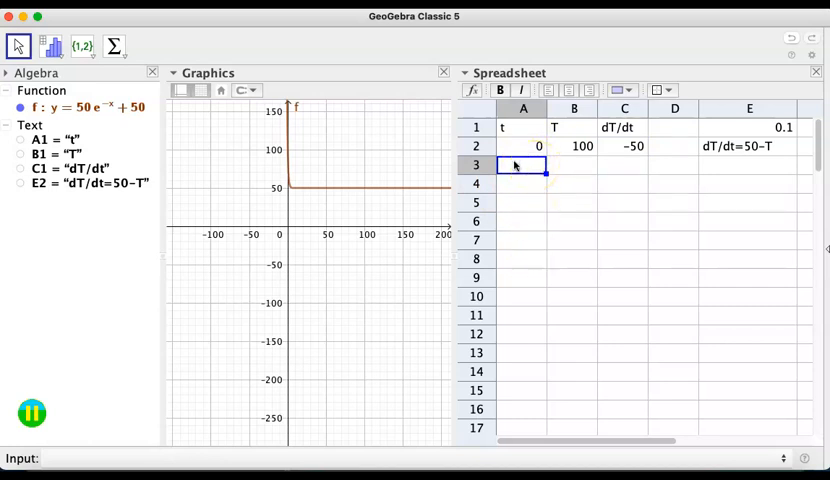
# Step: Enter =A2+$E$1 in A3 so each time adds the E1 step size
pyautogui.write('=')
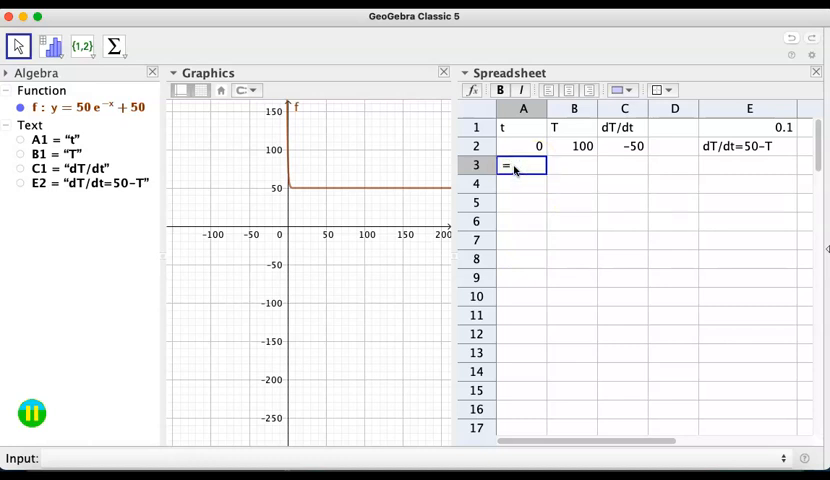
pyautogui.click(522, 146)
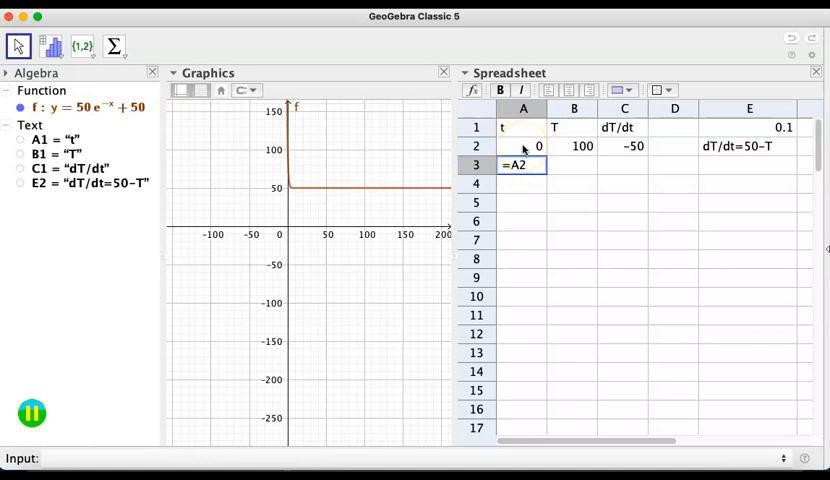
pyautogui.write('+')
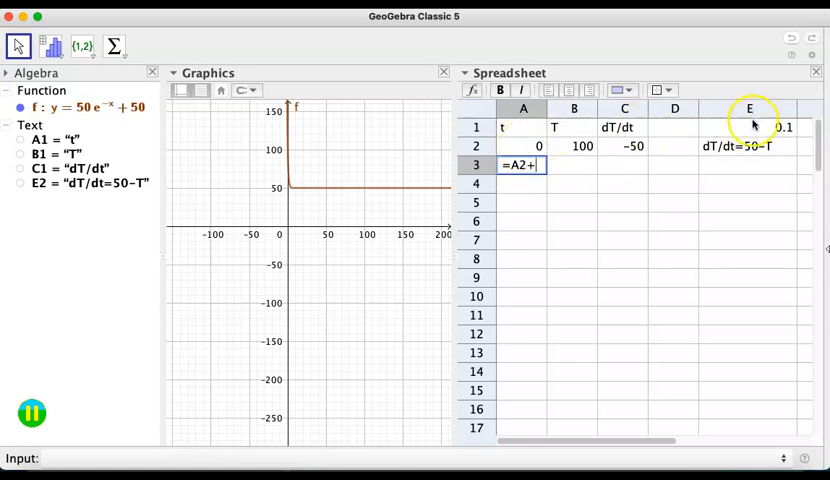
pyautogui.moveTo(760, 122)
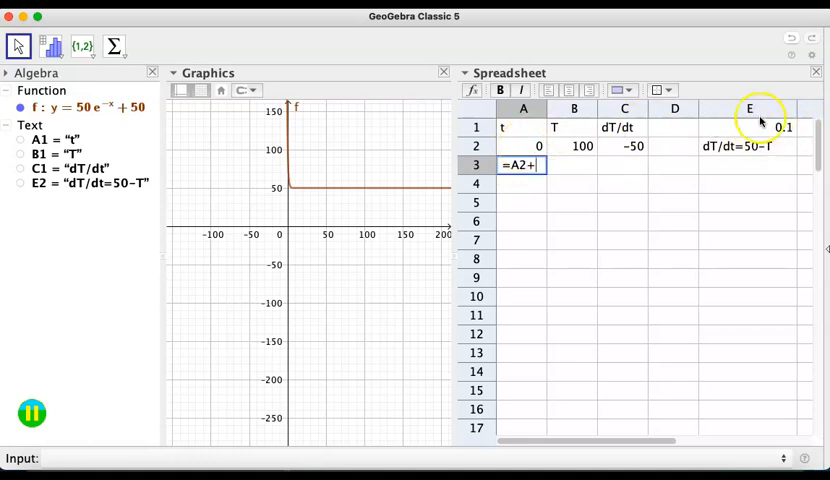
pyautogui.moveTo(544, 218)
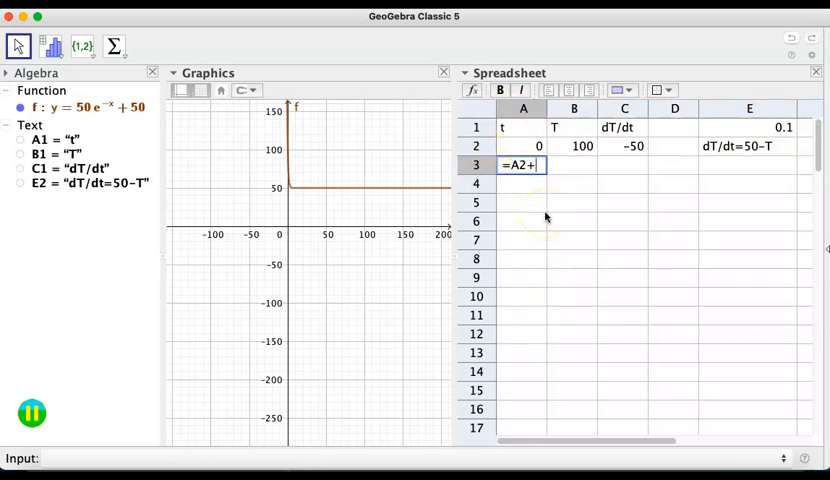
pyautogui.write('$')
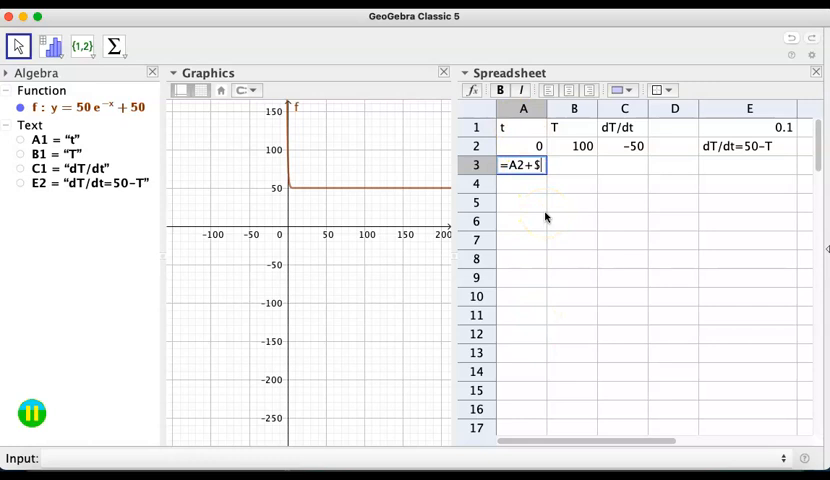
pyautogui.write('R')
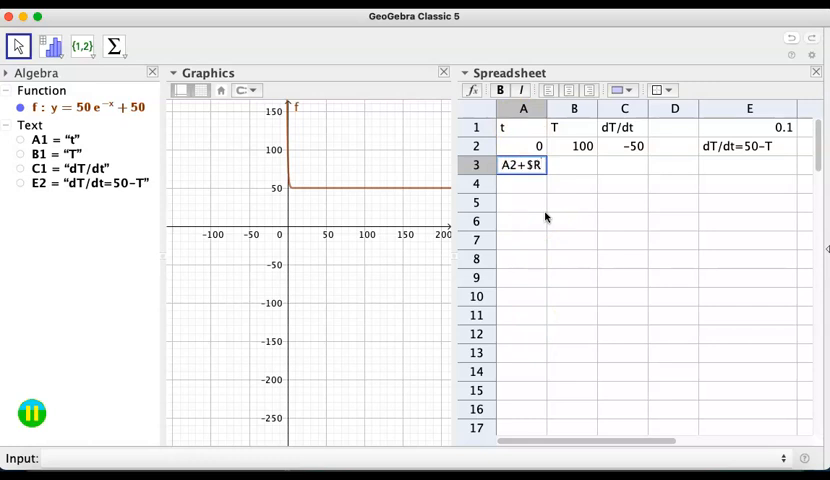
pyautogui.write('E$1')
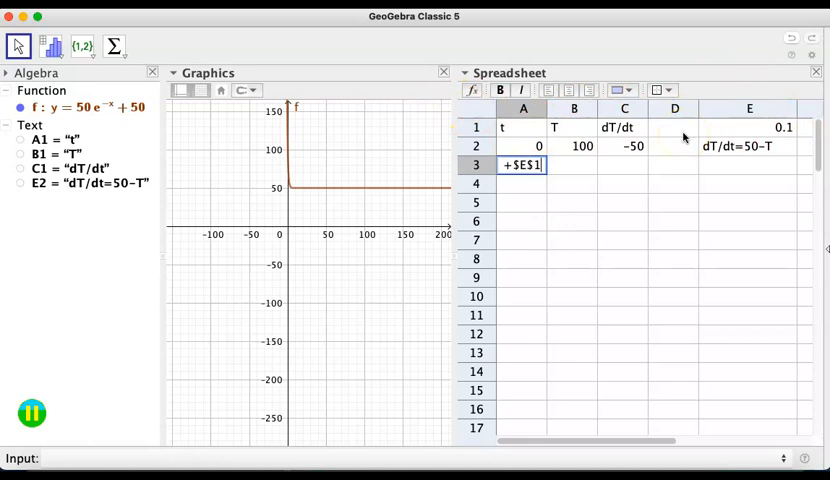
pyautogui.press('Return')
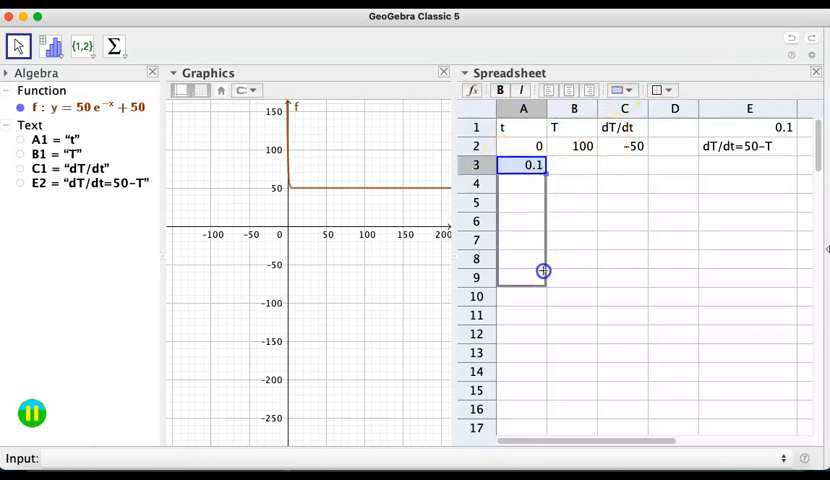
# Step: Fill the time formula down to A12, giving times 0.1 through 1
pyautogui.moveTo(544, 272); pyautogui.dragTo(544, 316)
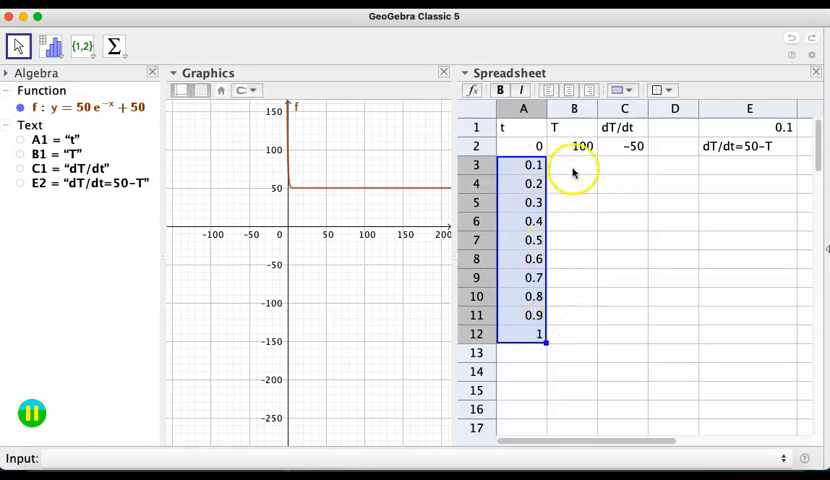
pyautogui.click(572, 164)
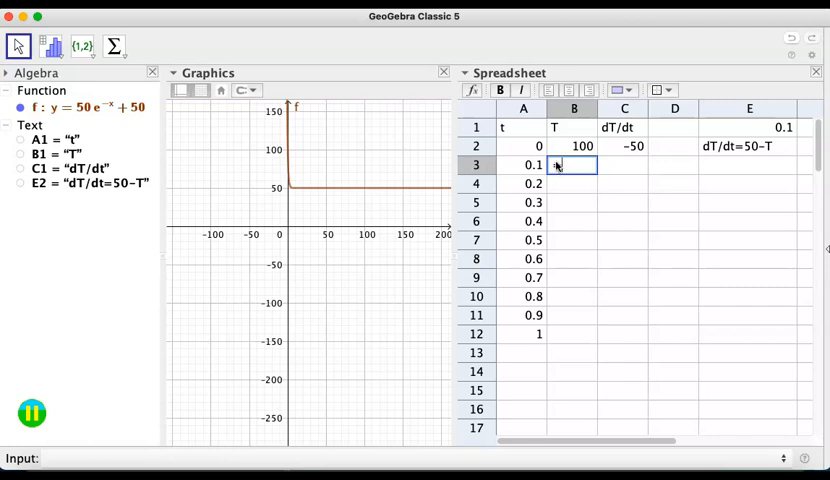
# Step: Enter =B2 + $E$2*C2 in B3, which yields text starting 100dT/dt=50- instead of a value
pyautogui.write('=')
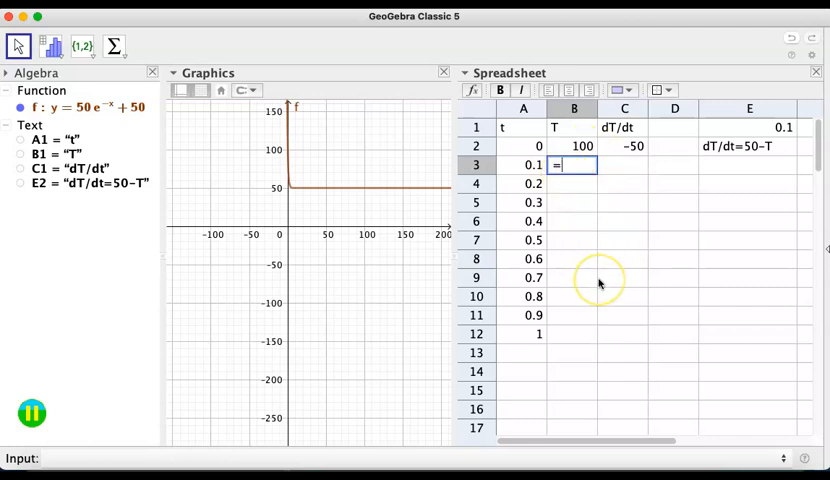
pyautogui.moveTo(584, 246)
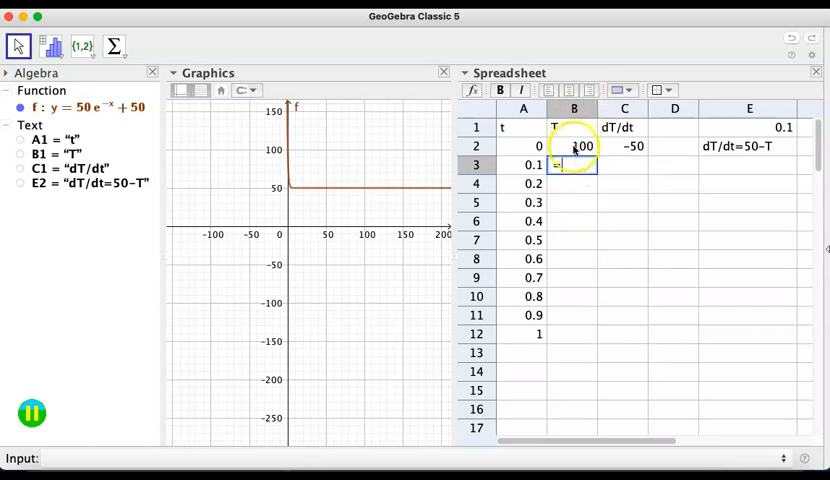
pyautogui.write('=B2')
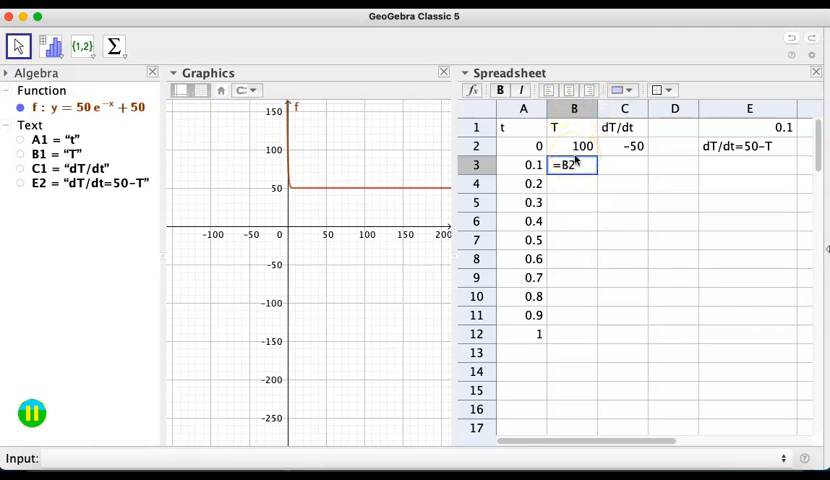
pyautogui.click(572, 146)
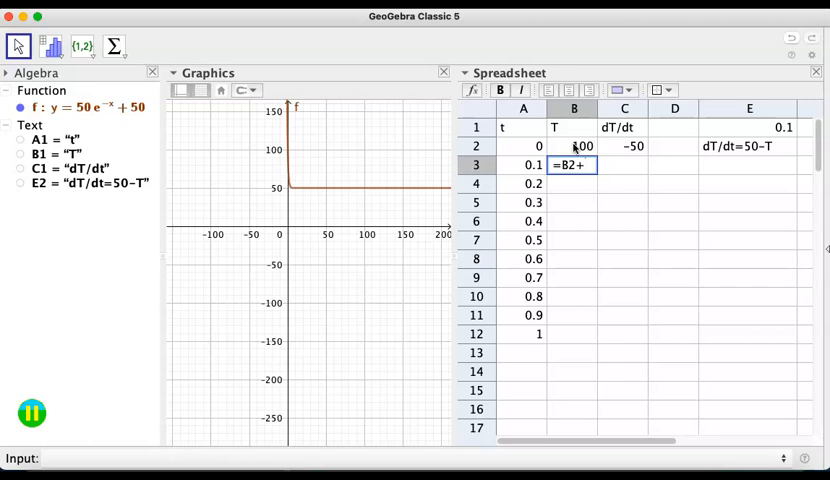
pyautogui.write('$')
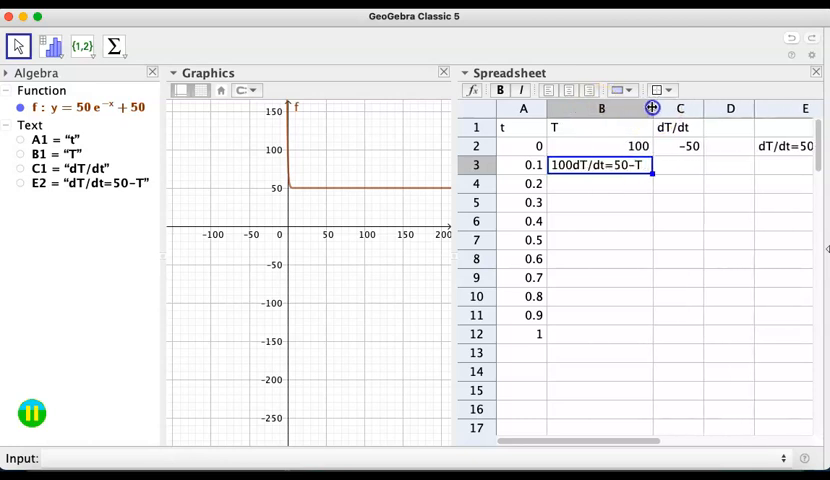
pyautogui.write('B2 + E$2*')
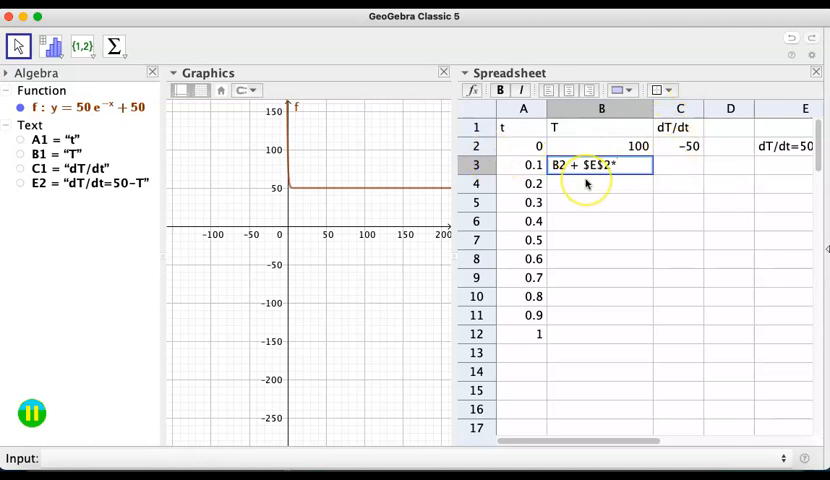
pyautogui.write('C2')
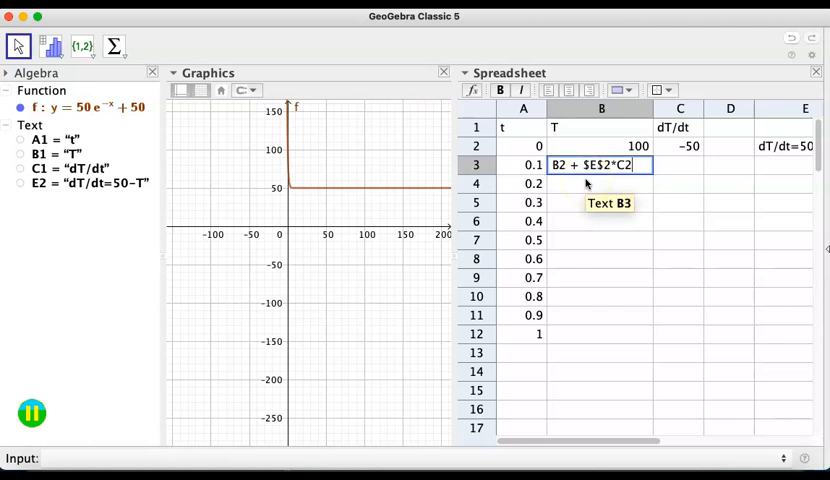
pyautogui.press('Return')
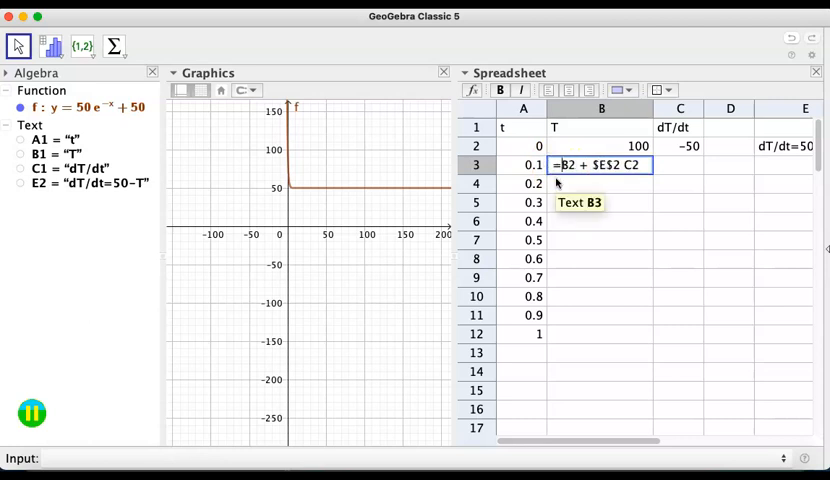
pyautogui.moveTo(600, 116)
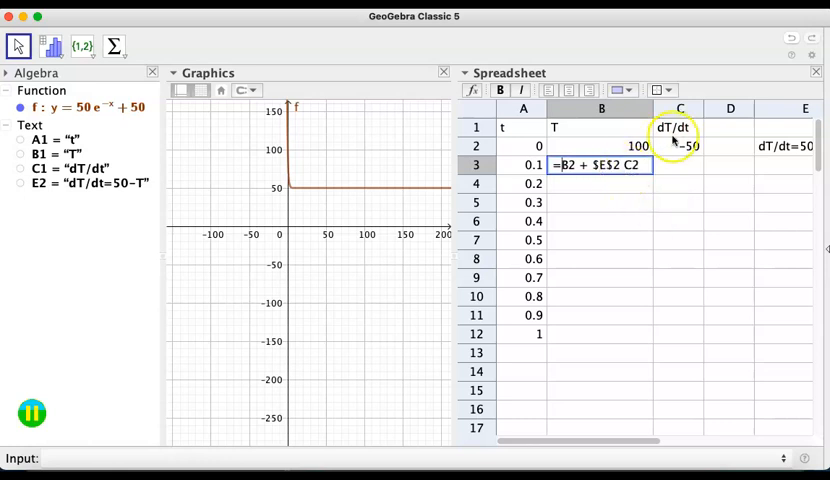
pyautogui.press('Return')
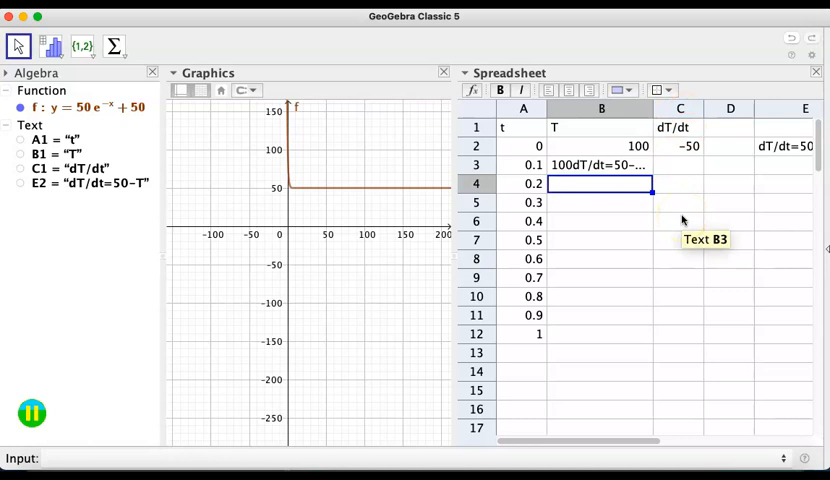
# Step: Clear the faulty B3 text and re-enter C2 as =50-B2, still showing −50
pyautogui.click(600, 164)
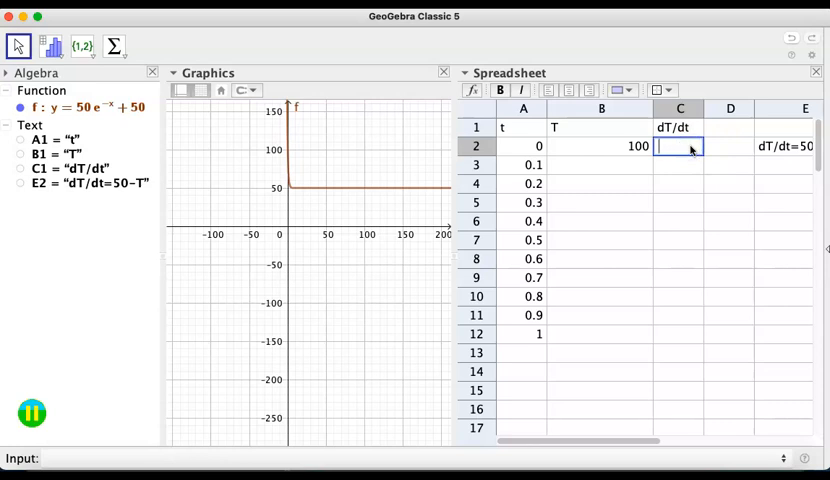
pyautogui.write('=')
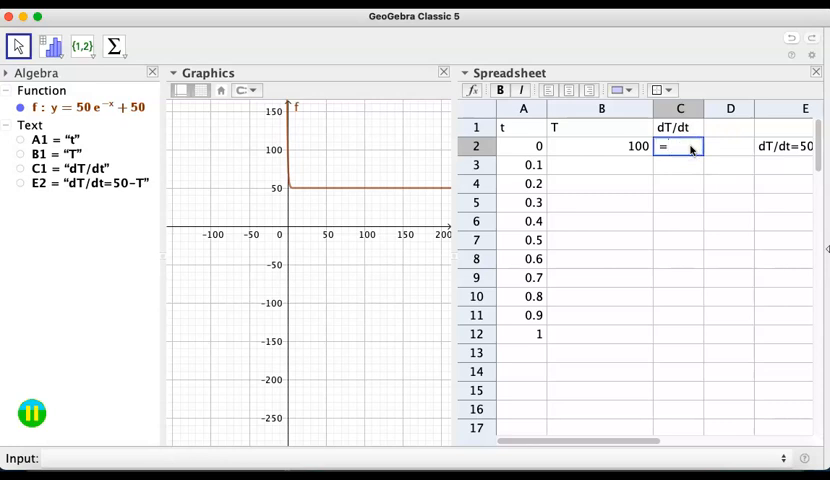
pyautogui.write('50')
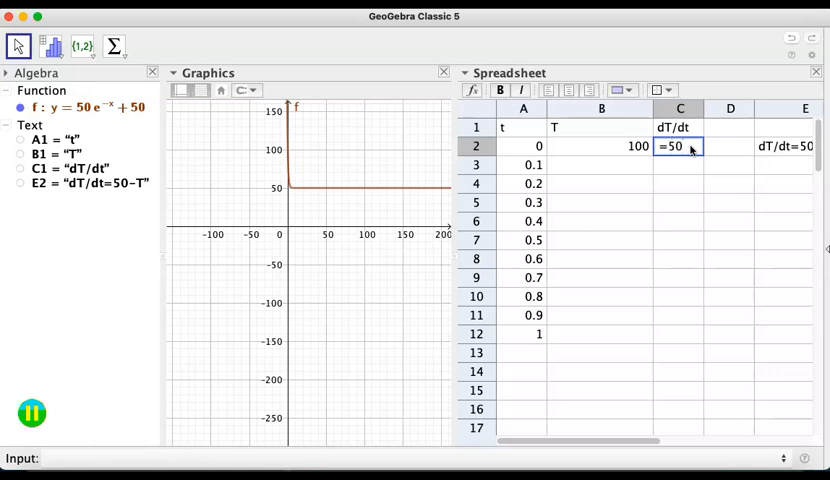
pyautogui.write('-')
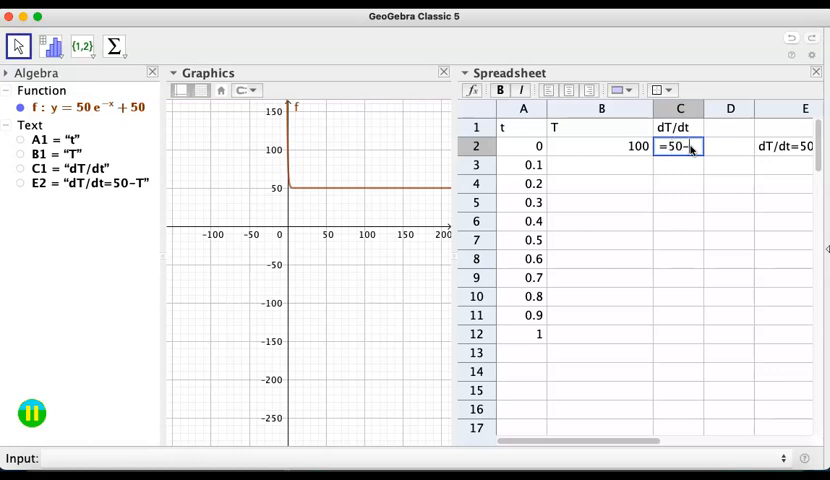
pyautogui.hscroll(3)
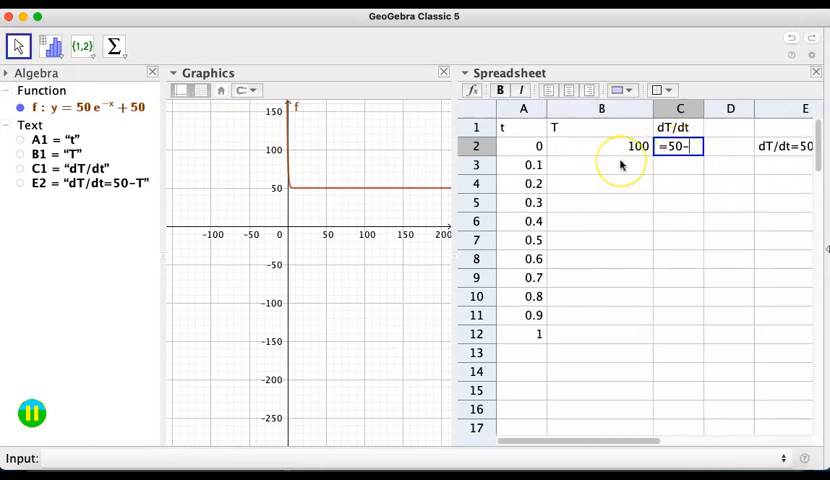
pyautogui.press('Return')
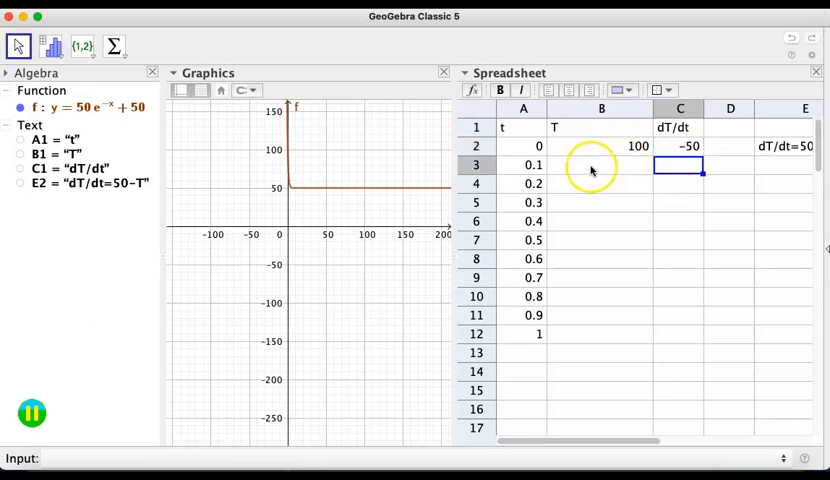
# Step: Enter =B2+$E$1*C2 in B3 so it computes the next temperature 95
pyautogui.click(600, 164)
pyautogui.write('=')
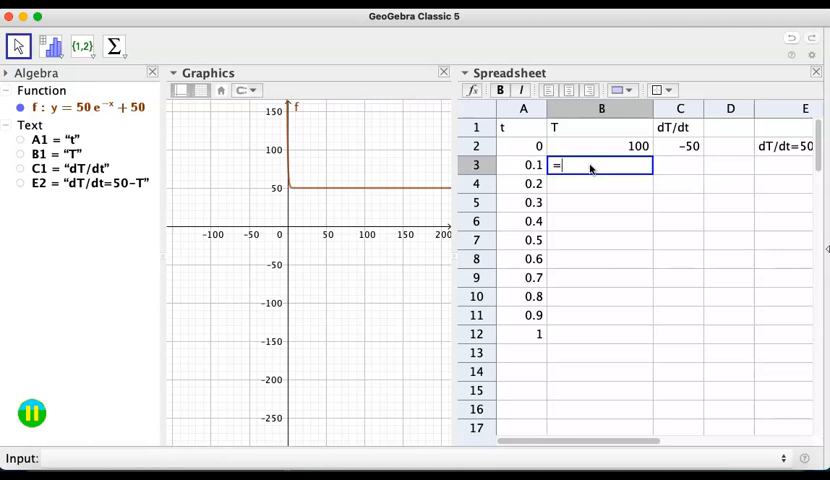
pyautogui.write('B')
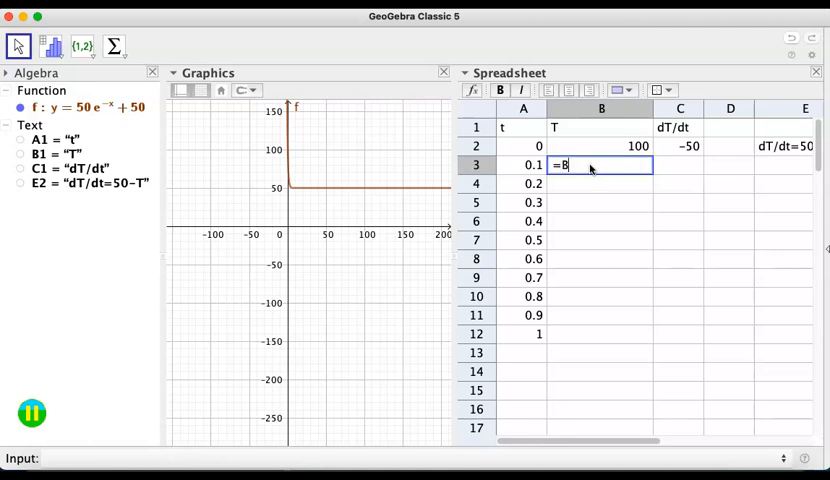
pyautogui.write('2+')
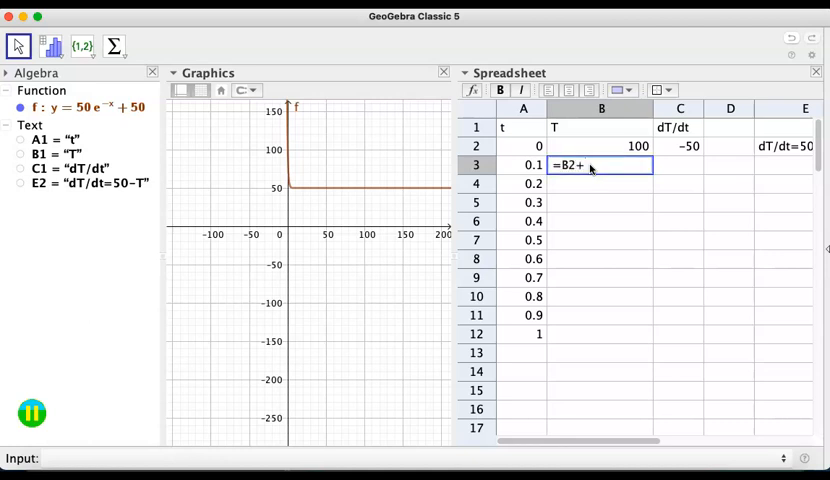
pyautogui.write('$E')
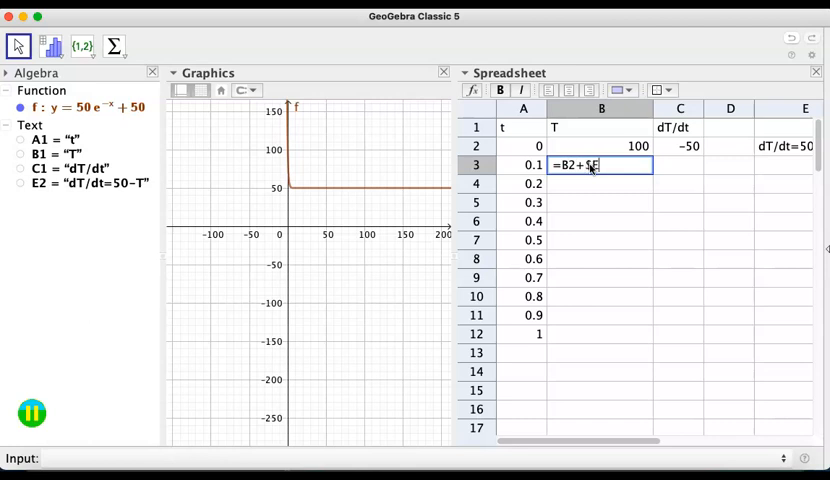
pyautogui.write('$')
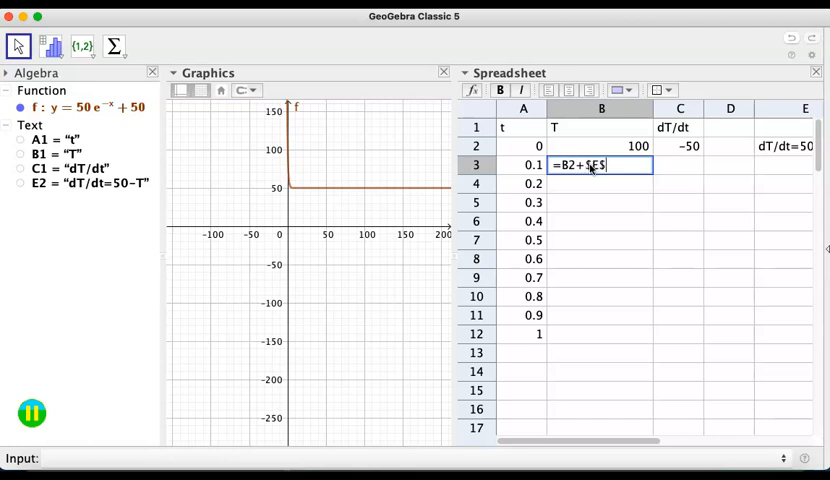
pyautogui.write('1')
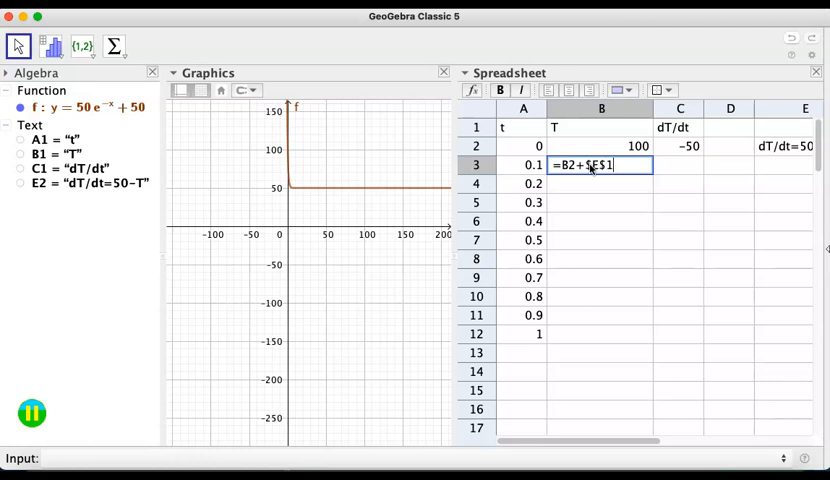
pyautogui.moveTo(596, 220)
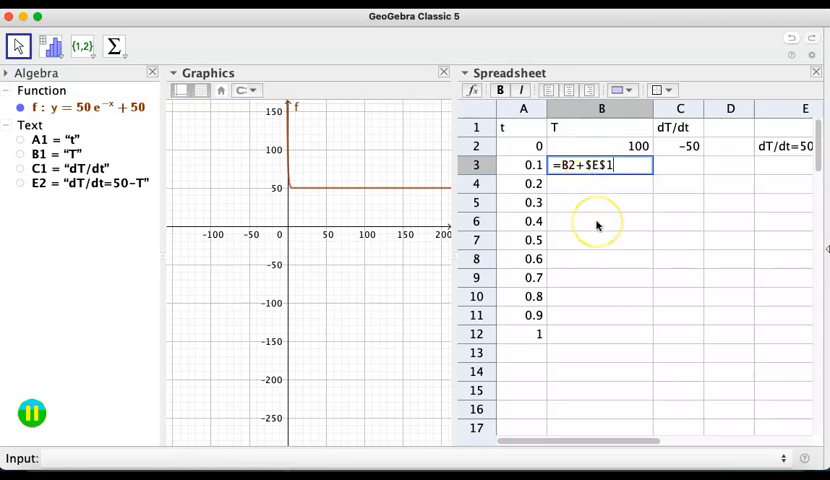
pyautogui.write('*')
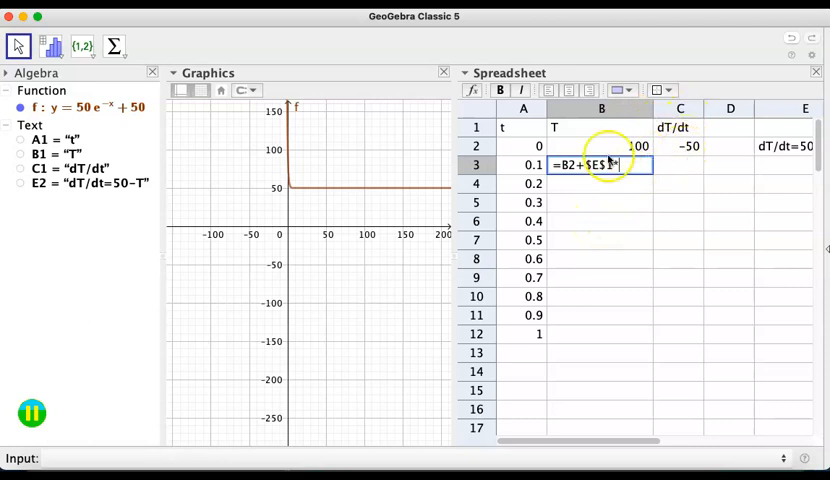
pyautogui.press('Return')
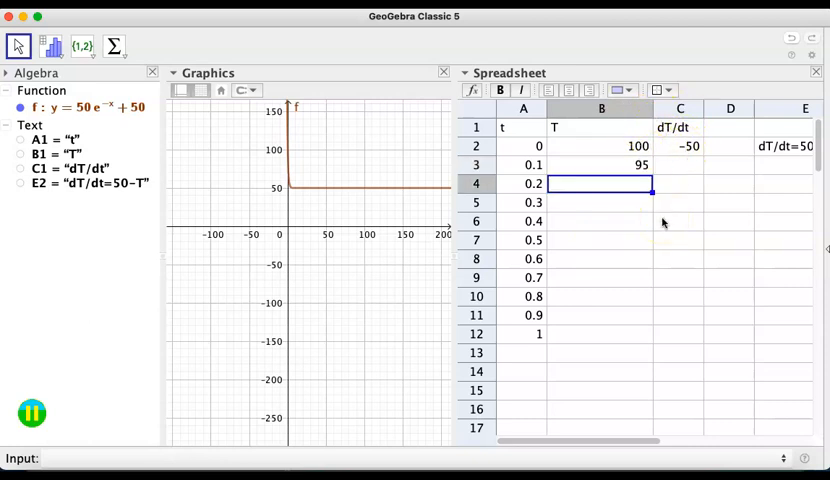
pyautogui.click(680, 164)
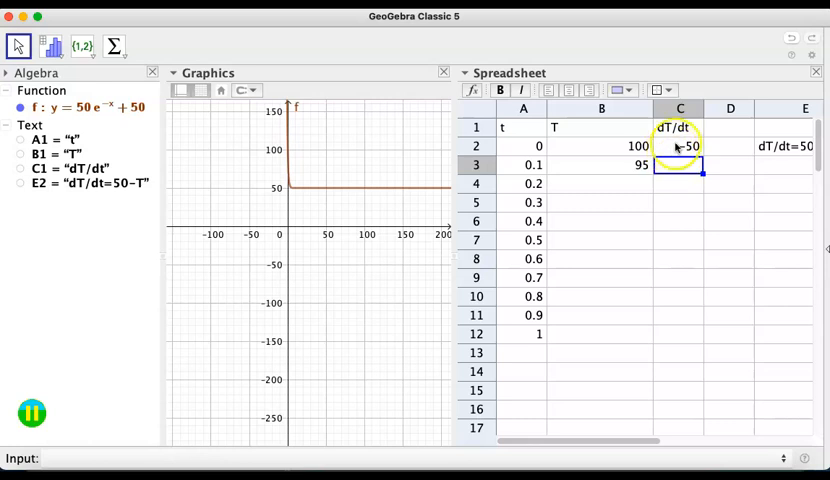
# Step: Enter the slope formula in C3 and fill A3:C3 down to row 12, reaching T = 67.43 at t = 1
pyautogui.click(680, 146)
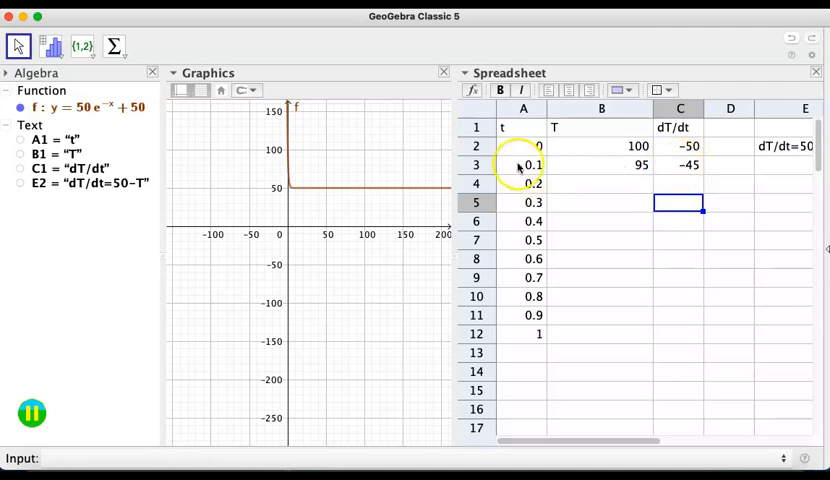
pyautogui.click(524, 164)
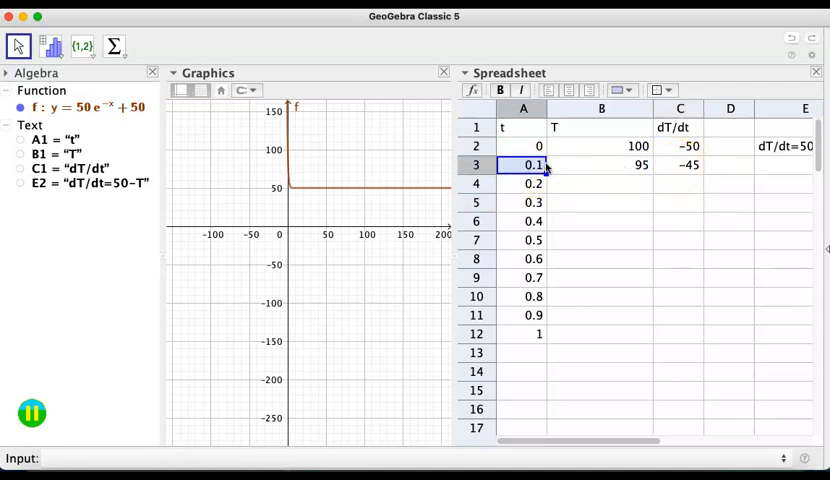
pyautogui.click(680, 164)
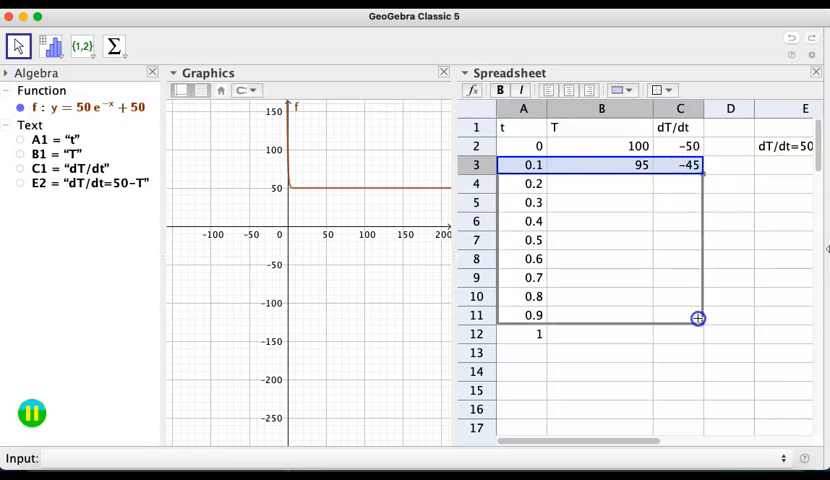
pyautogui.moveTo(696, 318); pyautogui.dragTo(696, 340)
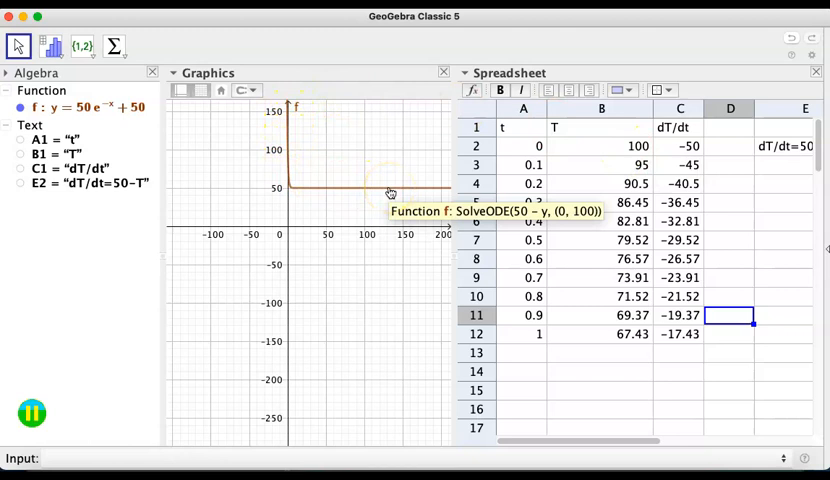
pyautogui.moveTo(288, 118)
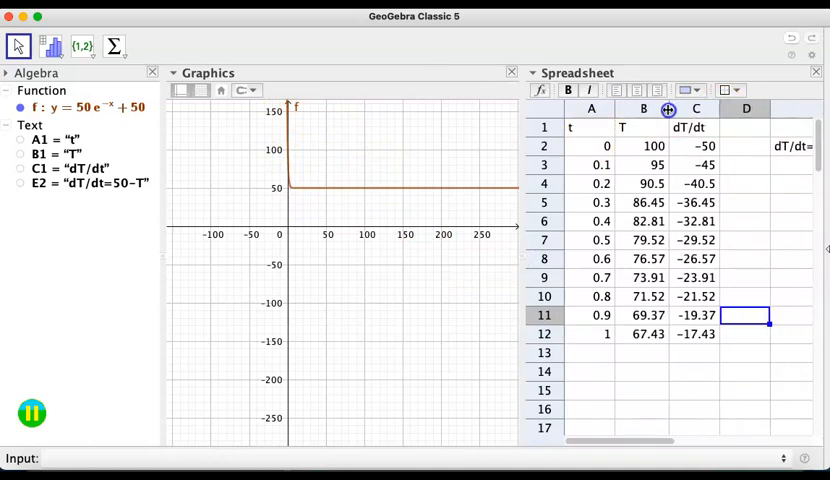
pyautogui.click(592, 146)
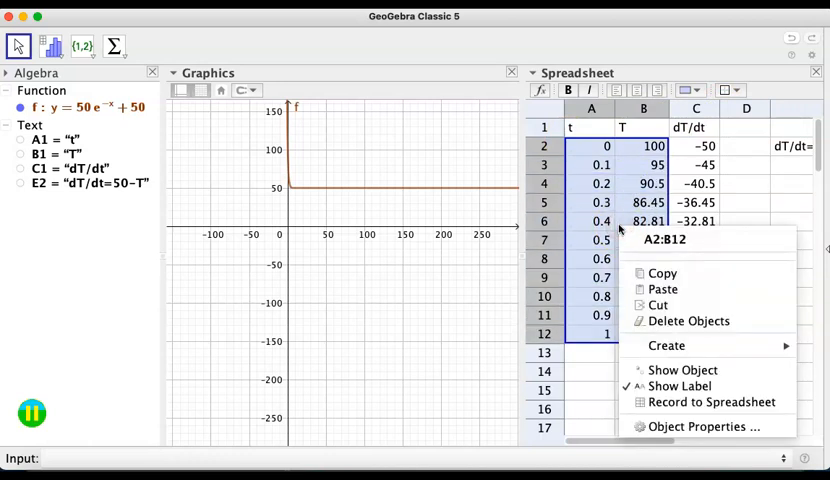
pyautogui.moveTo(668, 344)
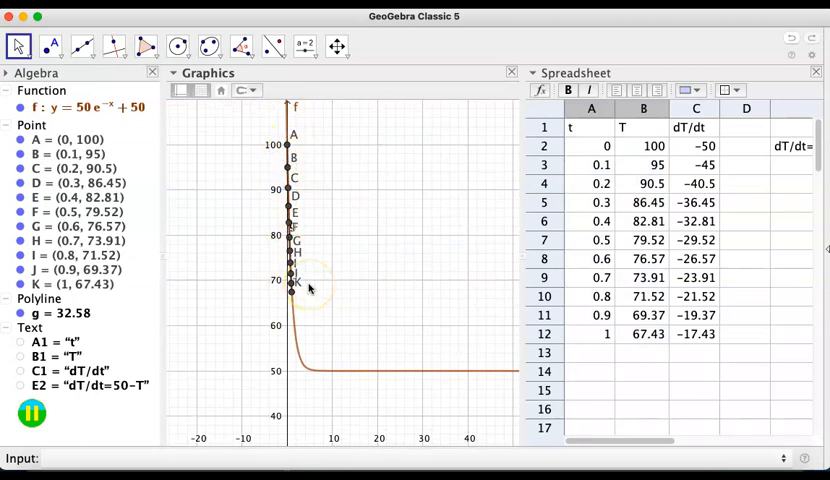
pyautogui.moveTo(358, 306)
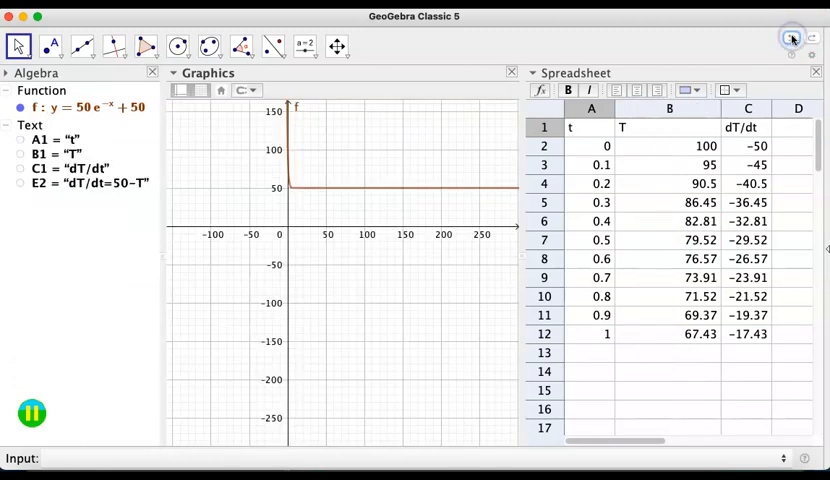
# Step: Fill row 12 down to row 22 so the table reaches t = 2 with T = 56.08 and slope −6.08
pyautogui.click(592, 332)
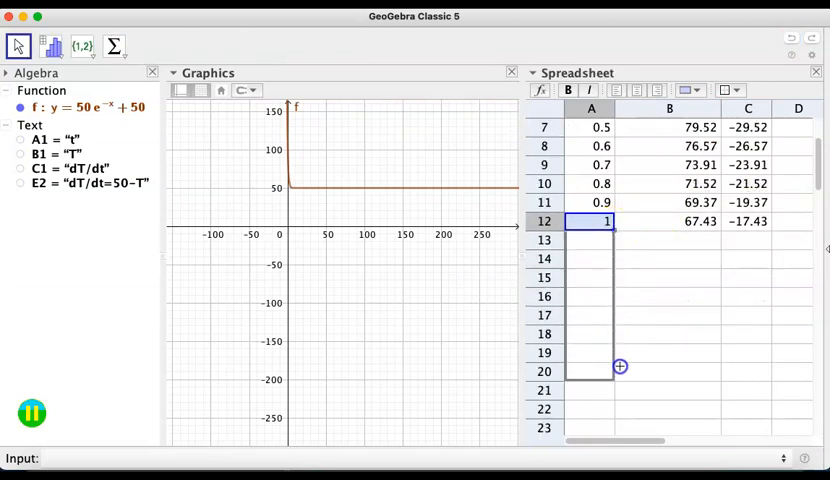
pyautogui.moveTo(620, 368); pyautogui.dragTo(616, 398)
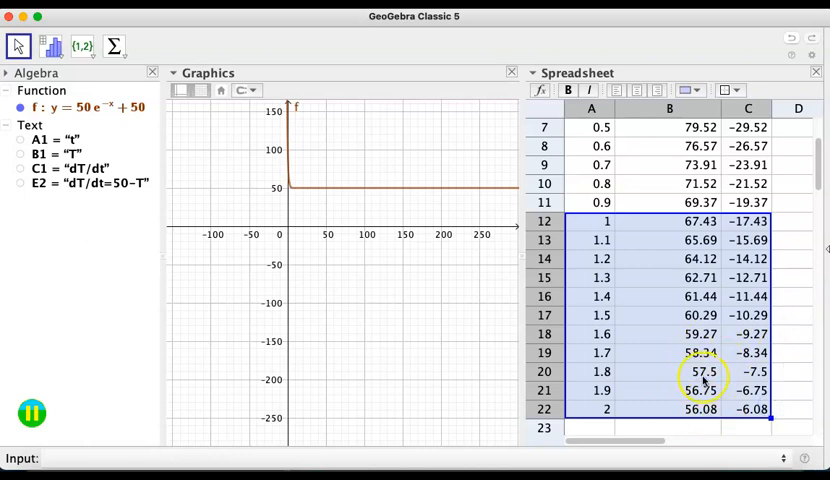
pyautogui.scroll(-3)
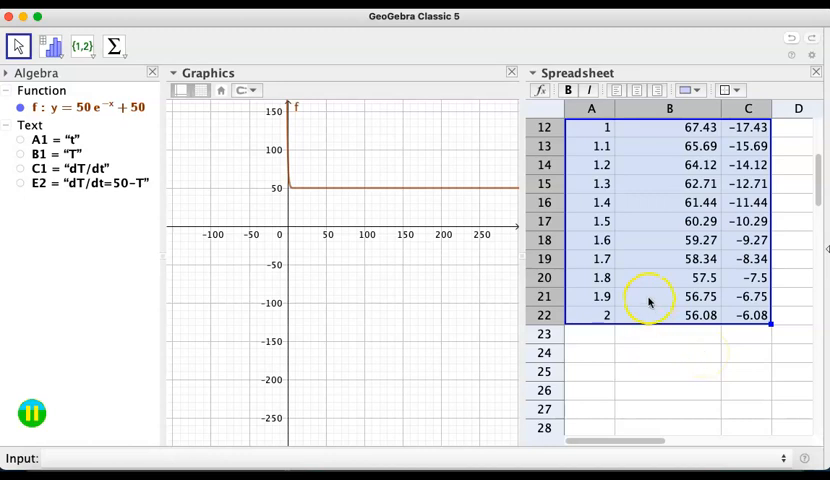
pyautogui.scroll(3)
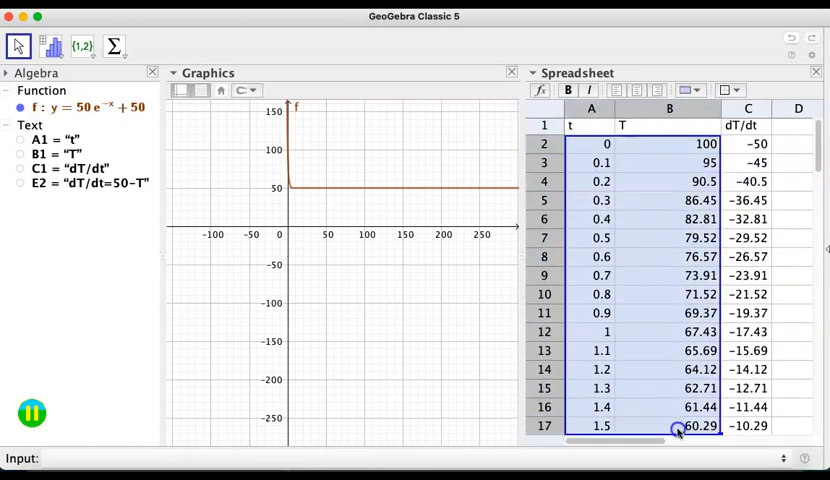
pyautogui.scroll(-3)
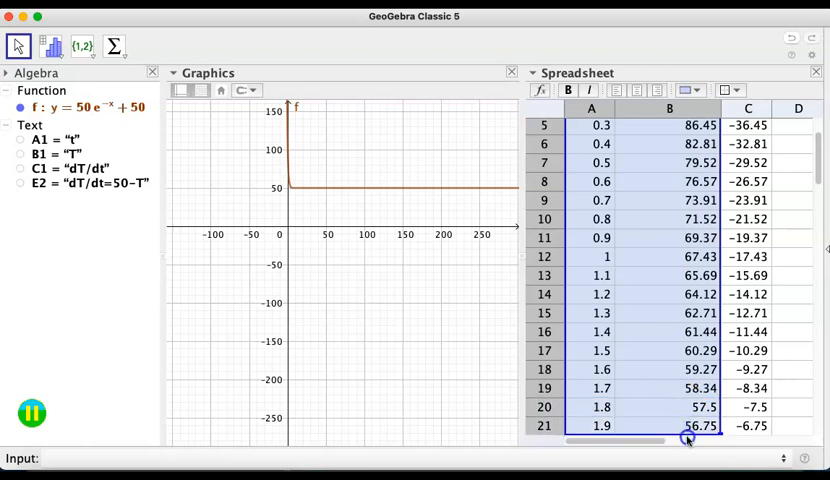
pyautogui.scroll(-3)
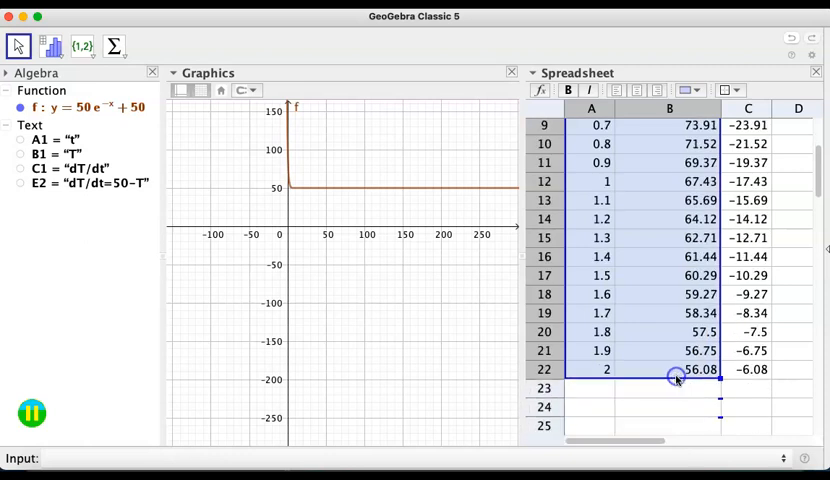
# Step: Create a list of points from the selected A2:B22 t–T pairs and zoom the Graphics view to see them
pyautogui.rightClick(676, 376)
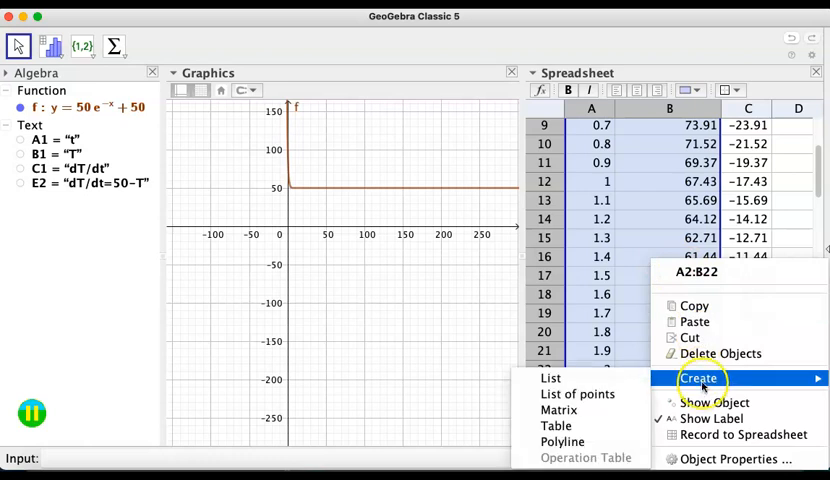
pyautogui.click(576, 392)
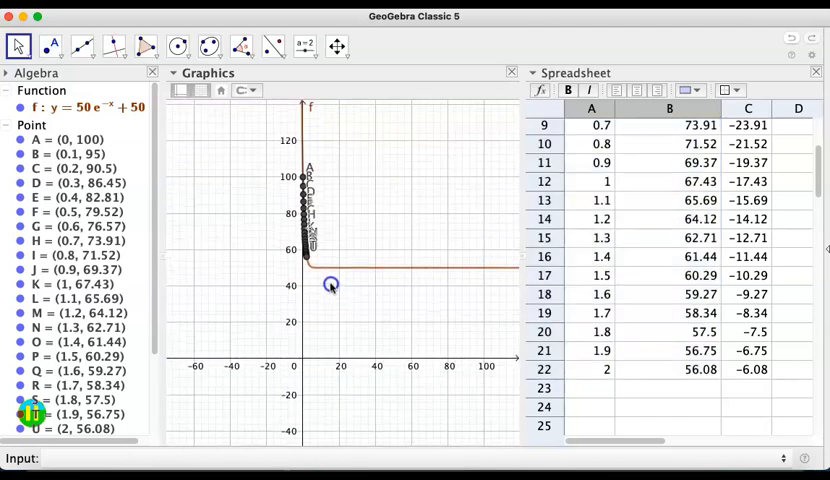
pyautogui.scroll(3)
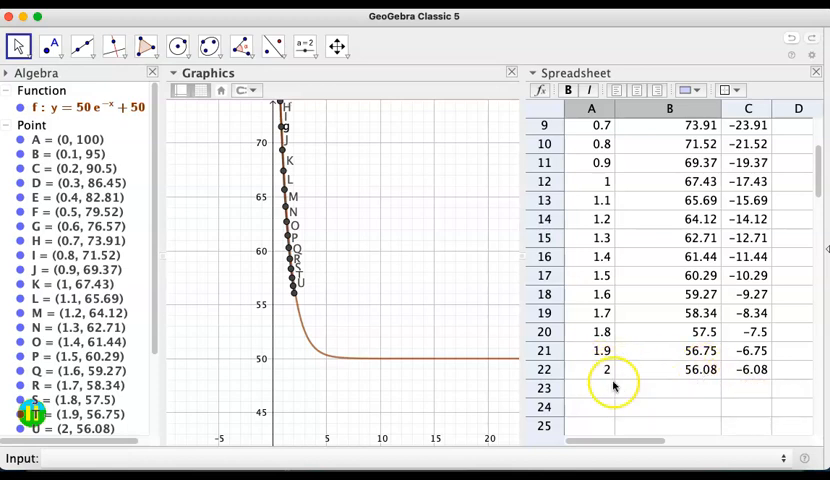
pyautogui.moveTo(604, 376)
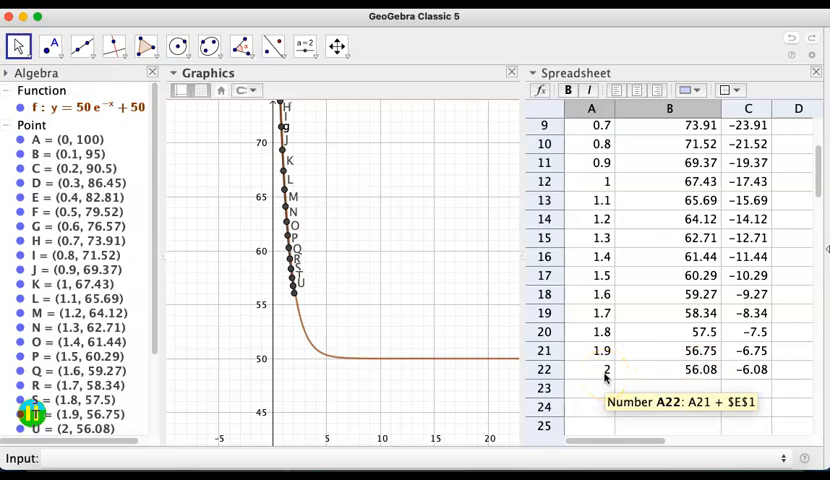
pyautogui.moveTo(316, 292)
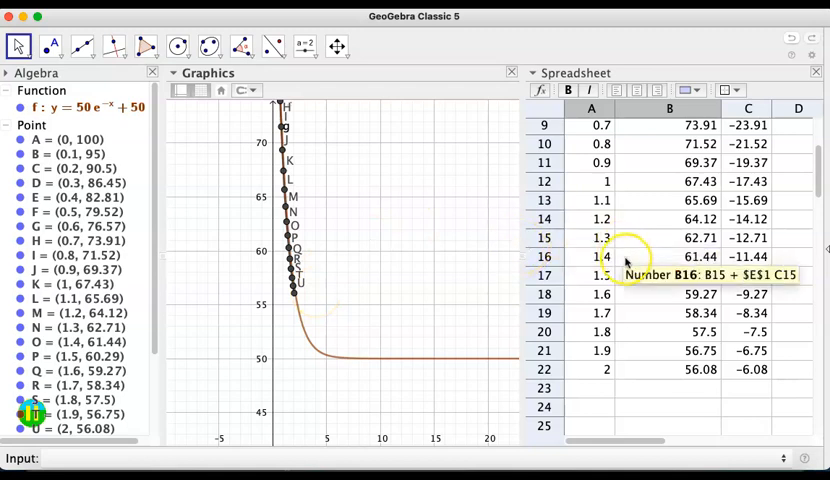
pyautogui.scroll(3)
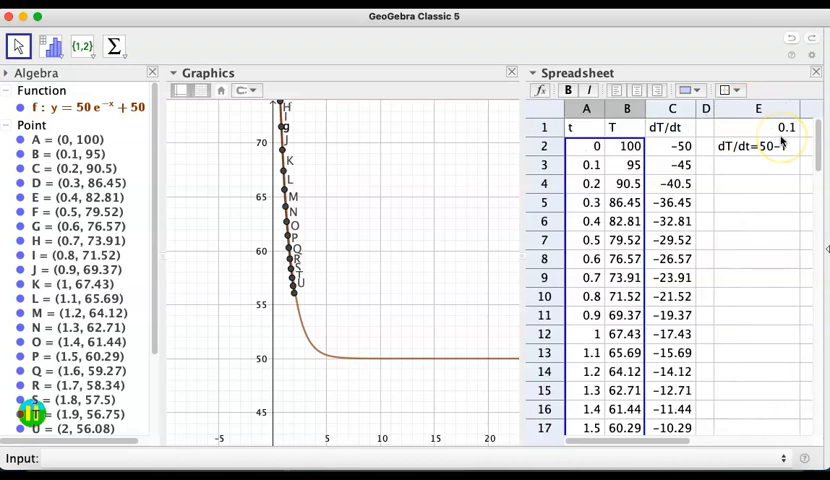
# Step: Set the step size in E1 to 0.25 so the table recomputes out to t = 5 near T ≈ 50.16
pyautogui.click(758, 128)
pyautogui.write('0.25')
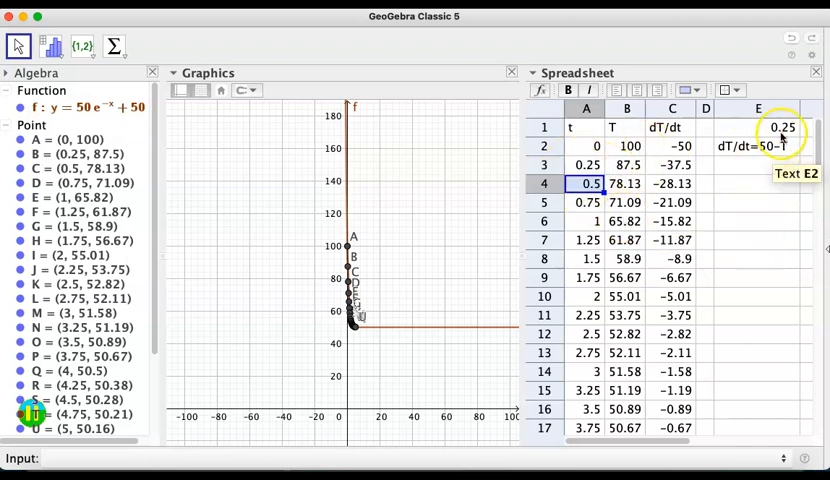
# Step: Try step size 0.5 in E1, then restore it to 0.1 to bring back the original table and points
pyautogui.click(758, 128)
pyautogui.write('0.5')
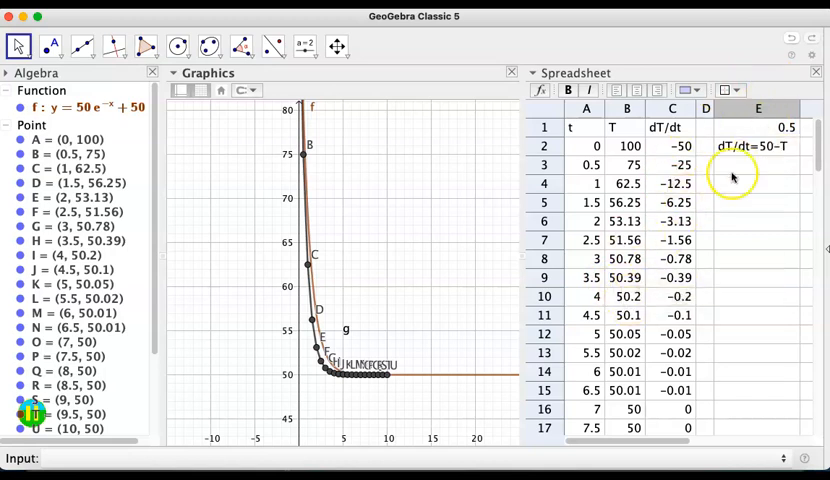
pyautogui.click(758, 128)
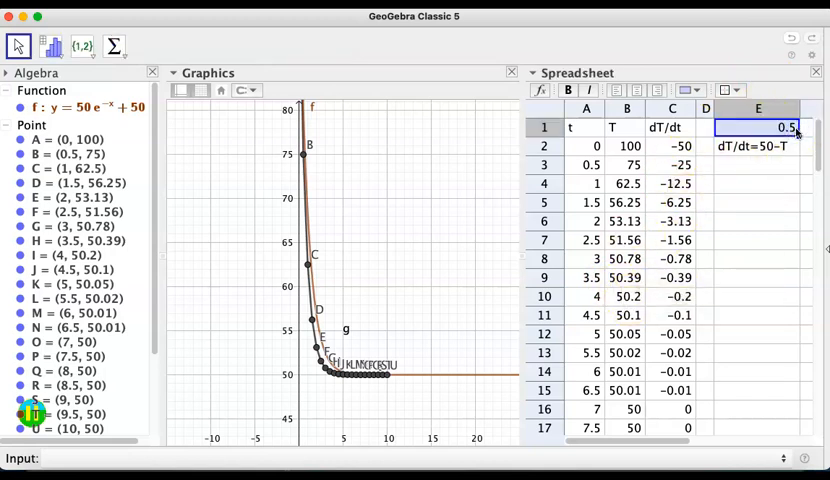
pyautogui.write('0.1')
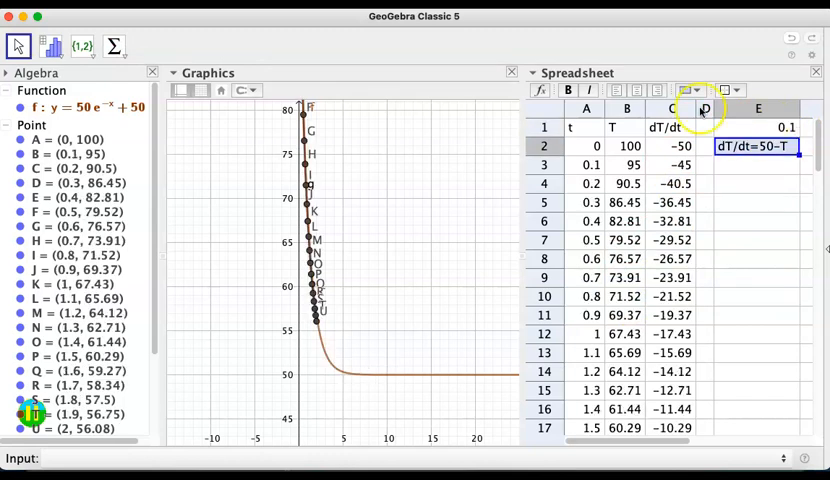